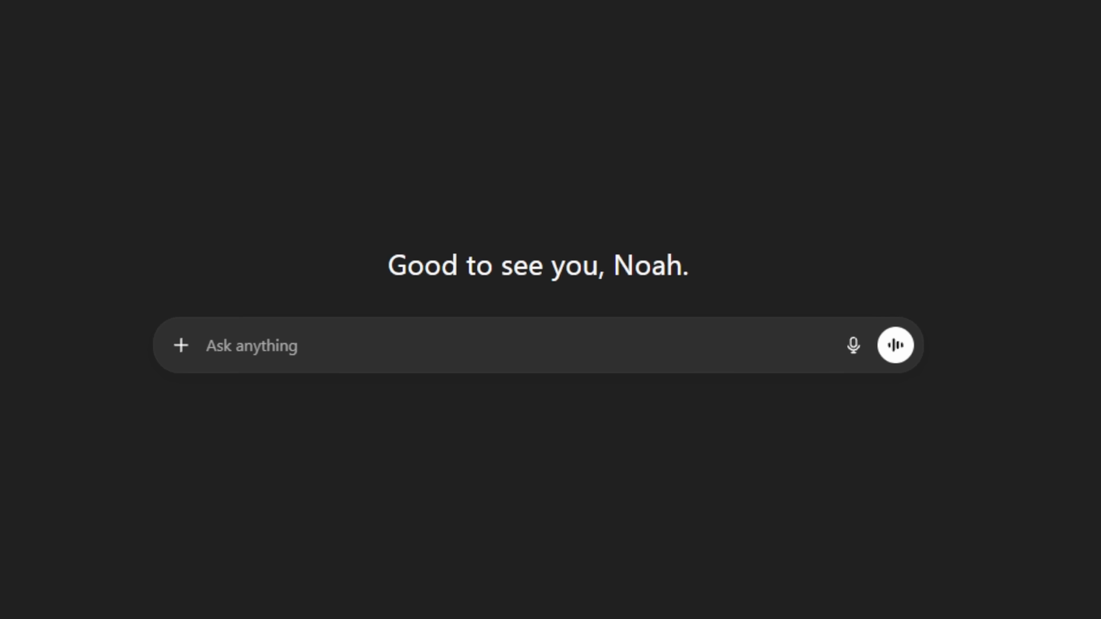
Begin writing the prompt asking ChatGPT for a Minecraft Bedrock behavior pack with a new tool
text(Make me a mined)
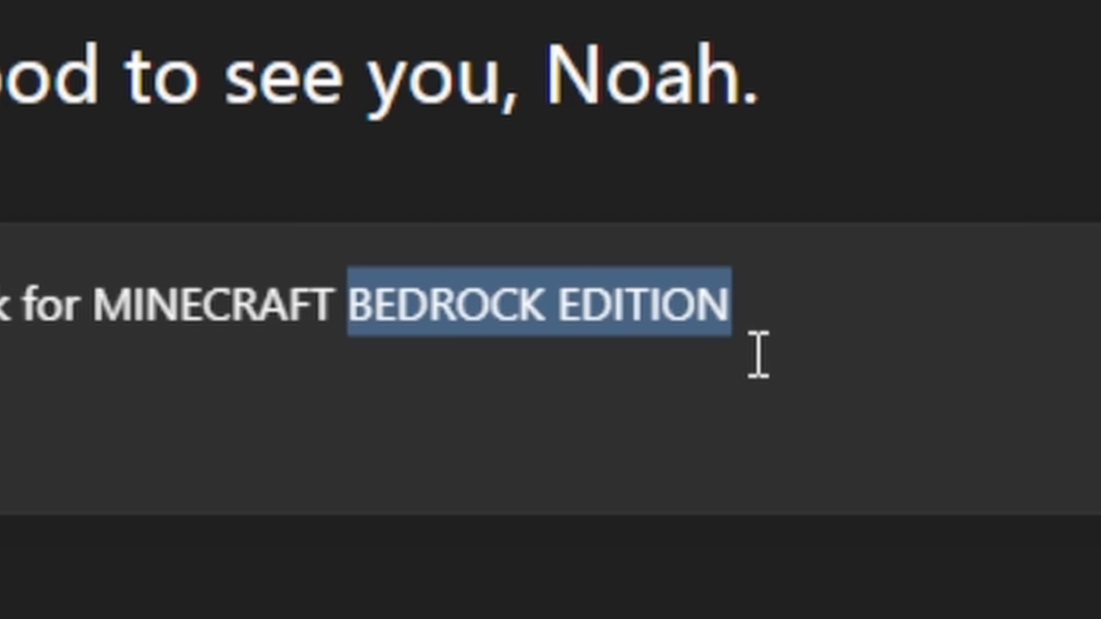
mouse_move(804, 313)
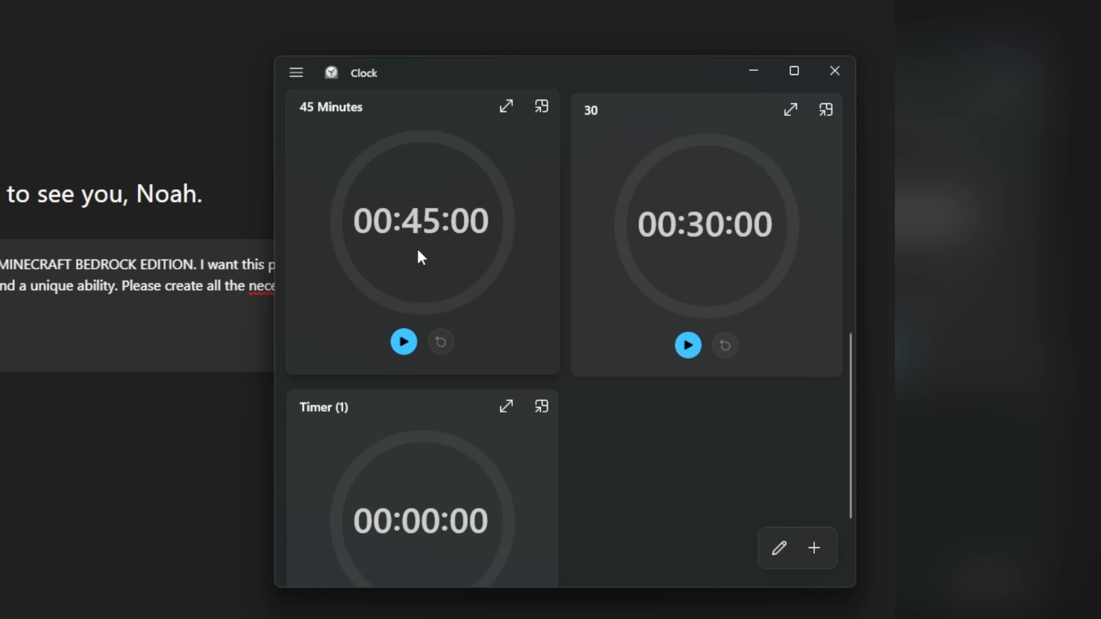
Send the request, highlight the Gale Dagger crafting recipe and move down toward gale_dagger.json
click(403, 342)
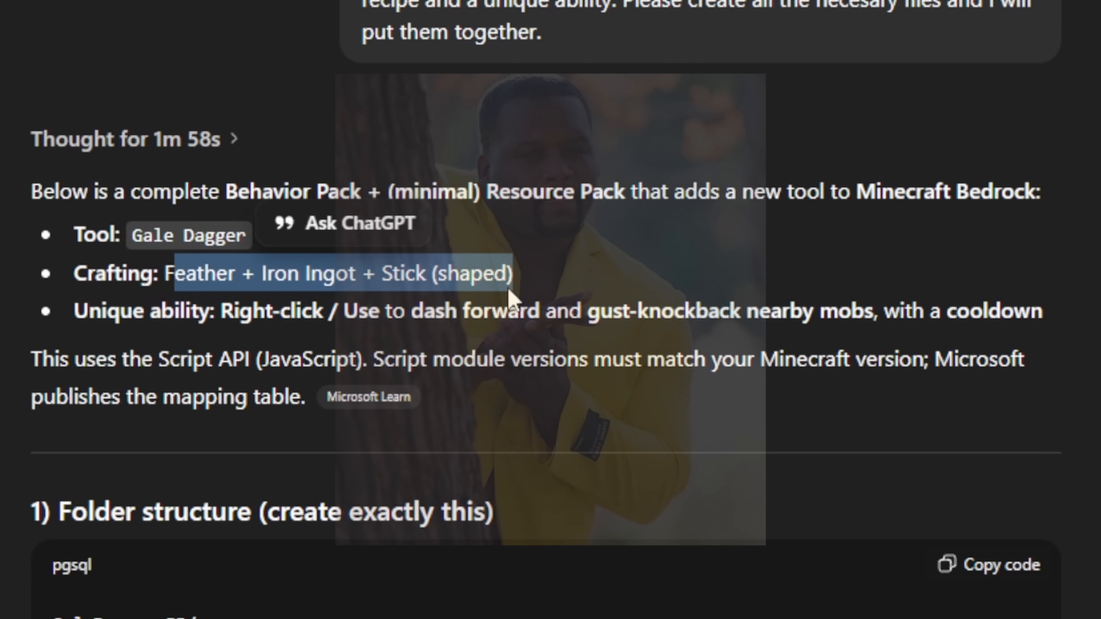
drag(512, 295, 794, 310)
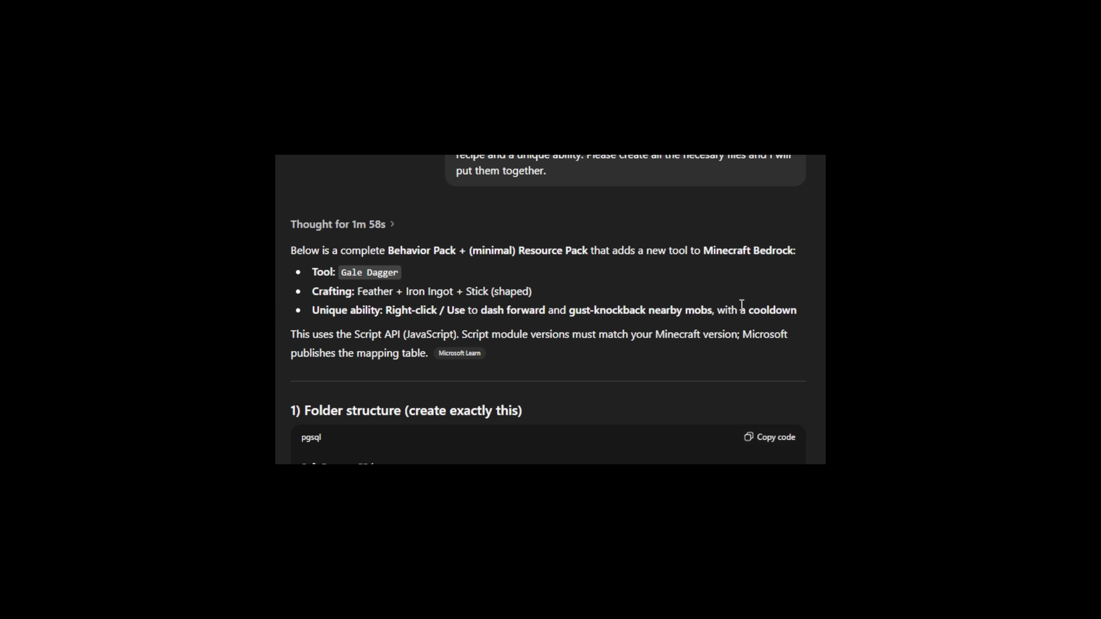
scroll(down, 3)
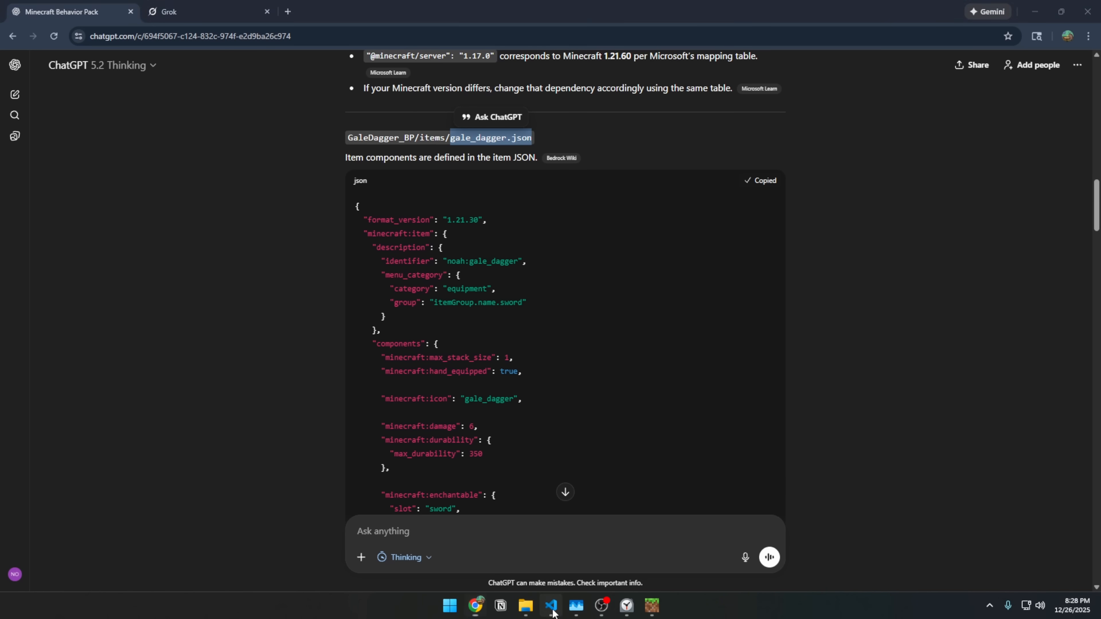
Send a follow-up asking ChatGPT to generate a 16x item texture for the dagger
click(551, 606)
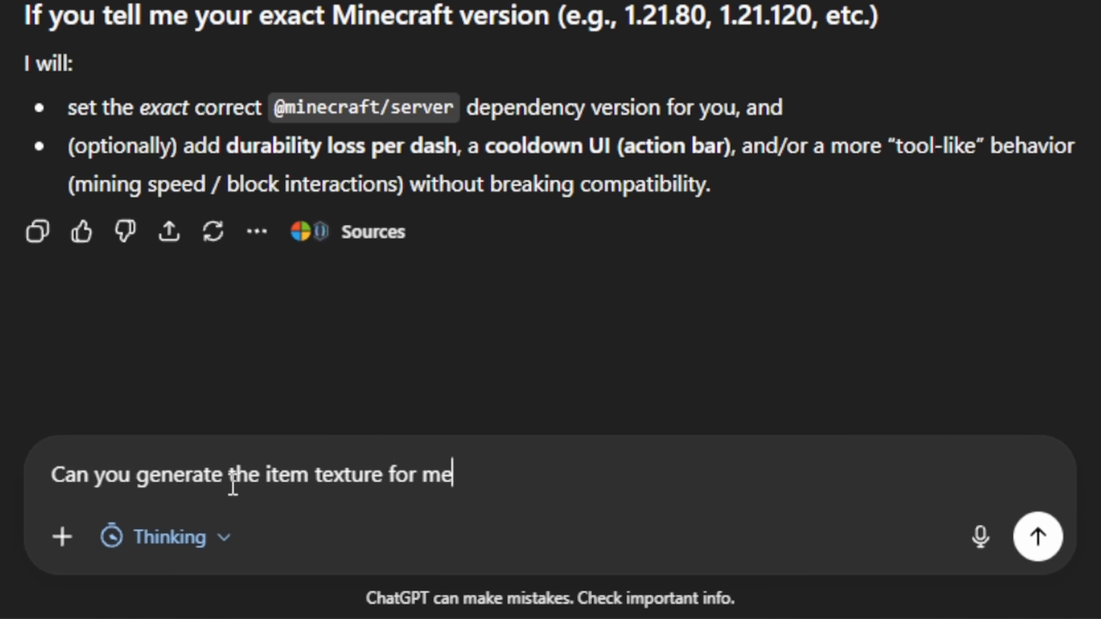
text(. Make it a 16x)
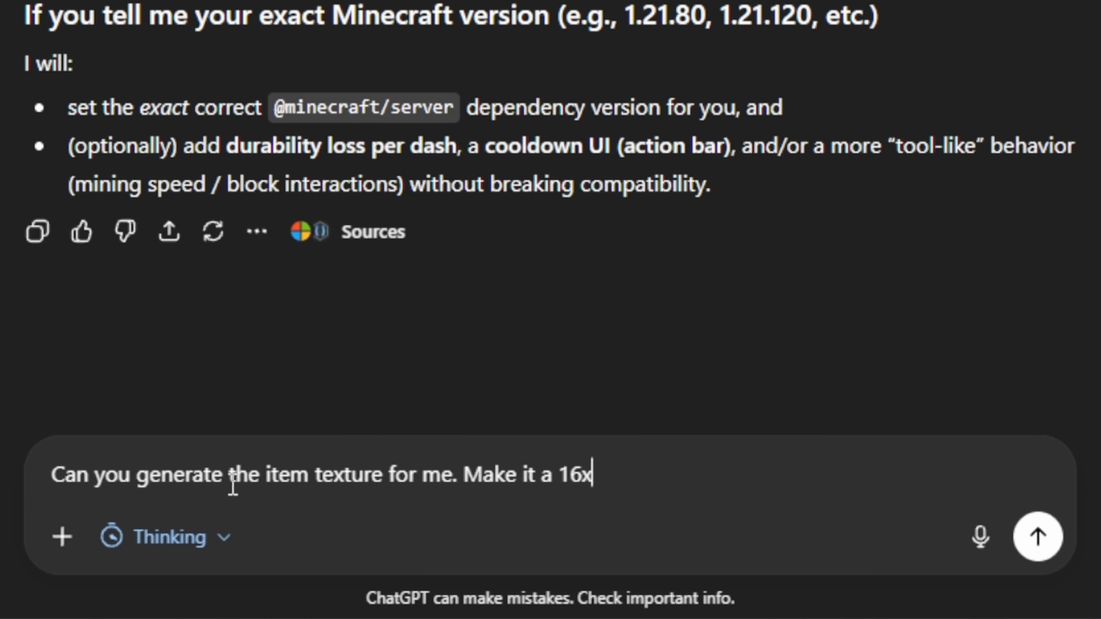
click(1038, 537)
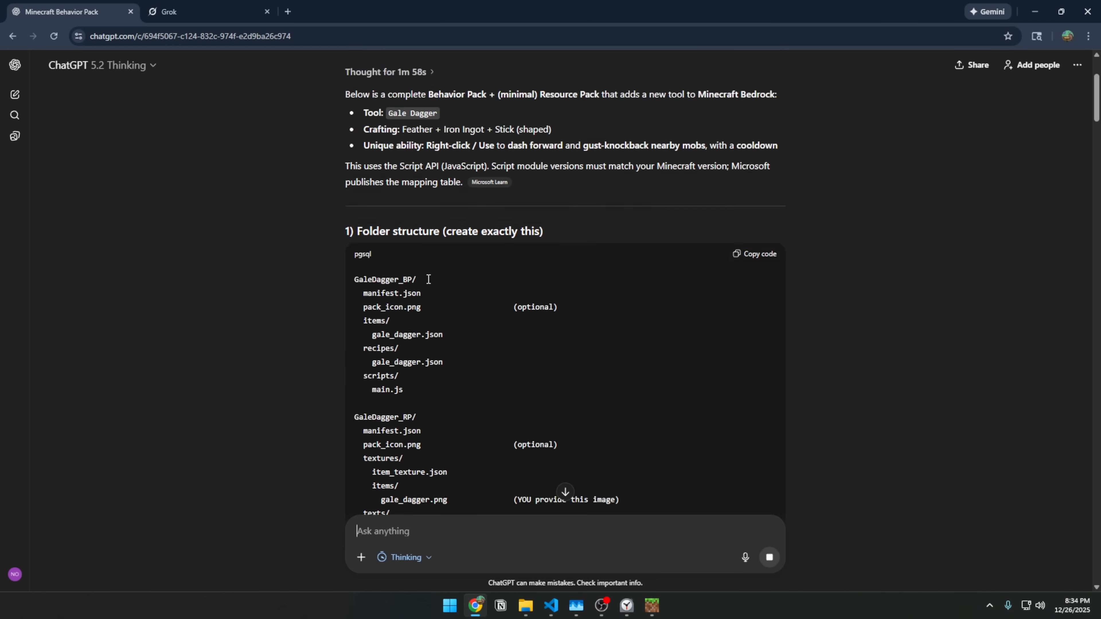
View gale_dagger.png enlarged in Photos, minimize the pack folder and return to the ChatGPT instructions
click(525, 609)
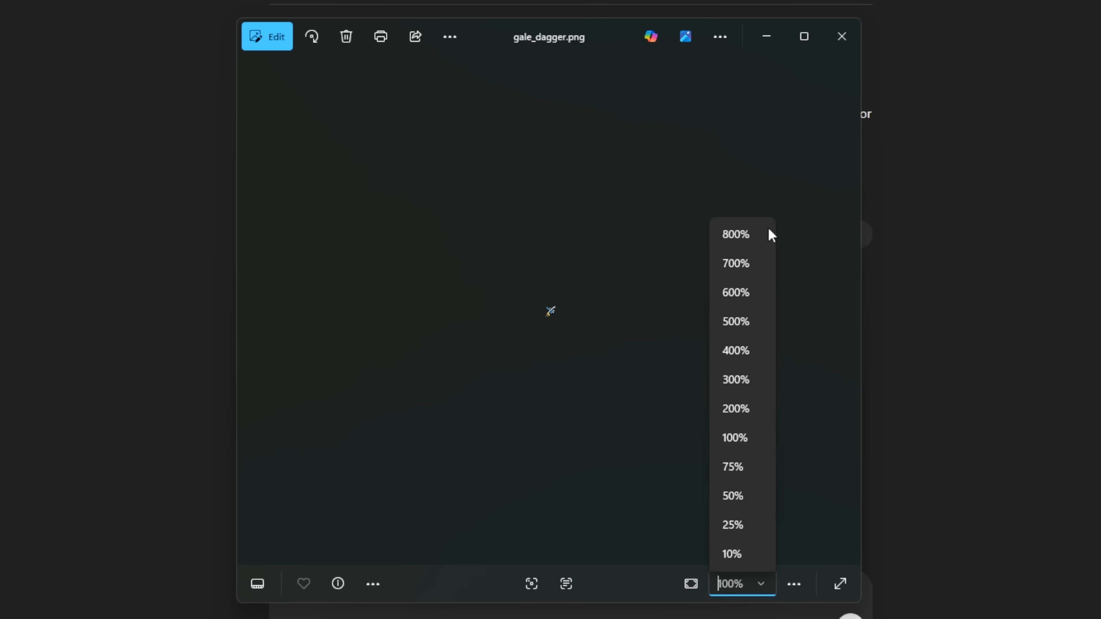
click(735, 234)
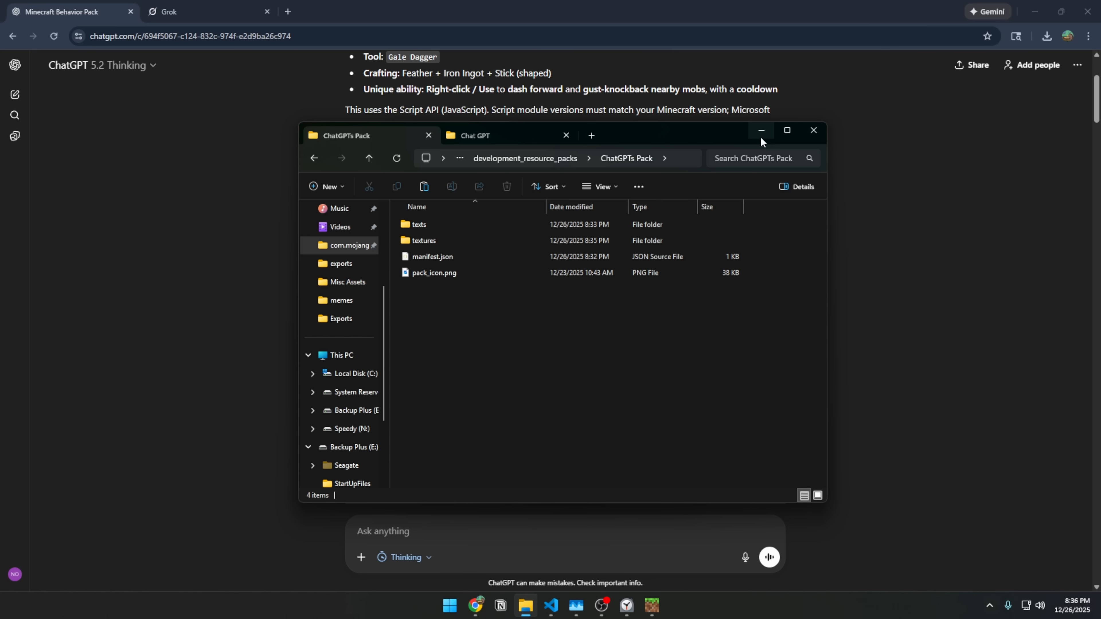
click(760, 131)
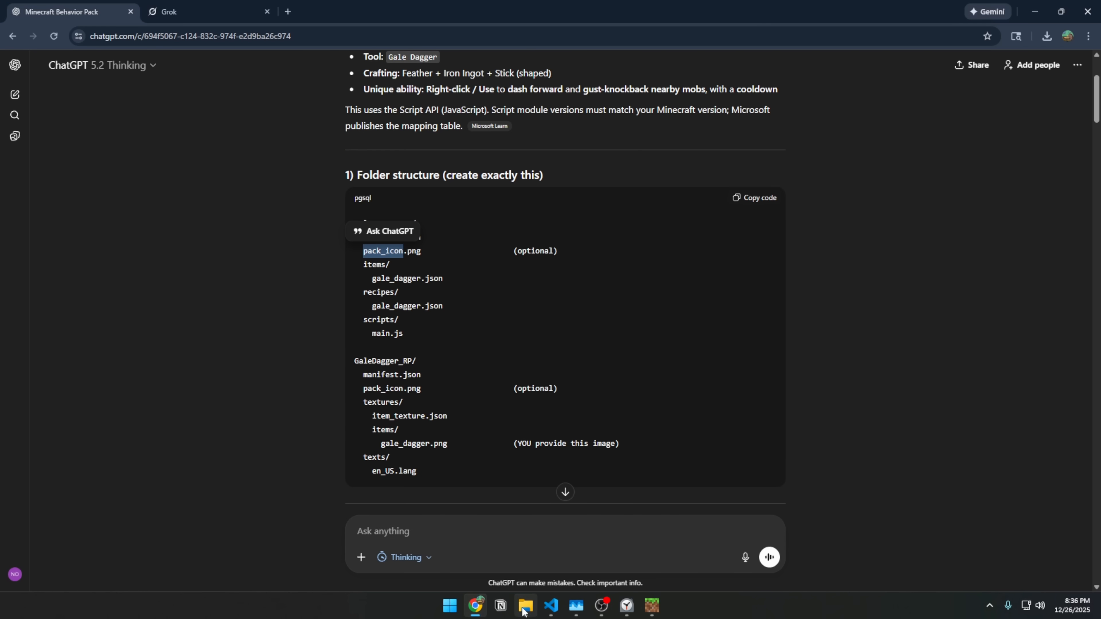
scroll(down, 3)
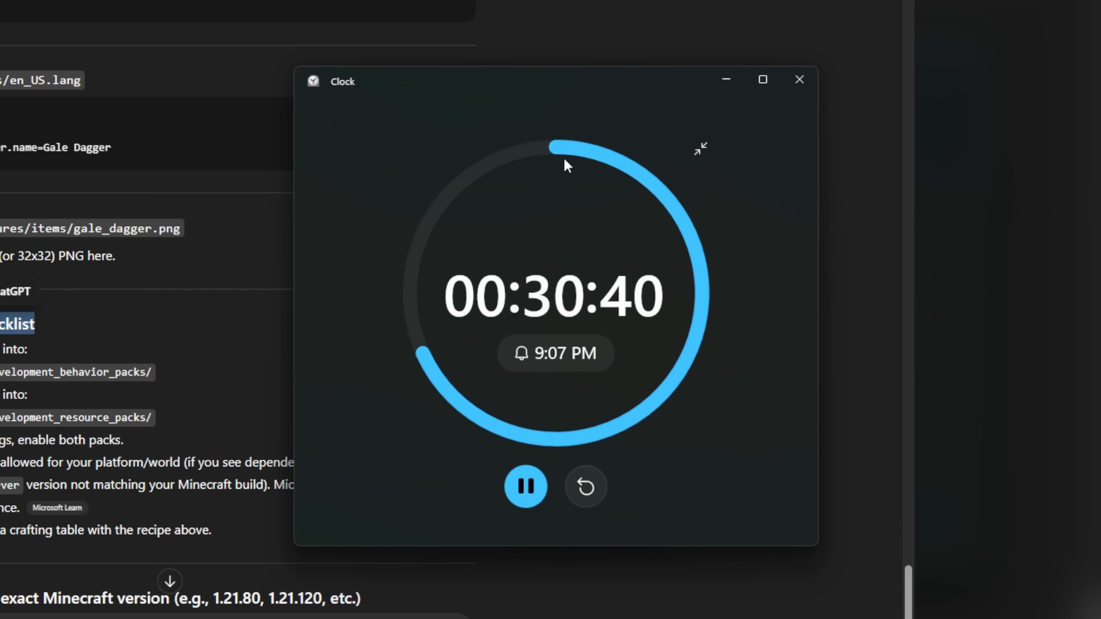
mouse_move(726, 79)
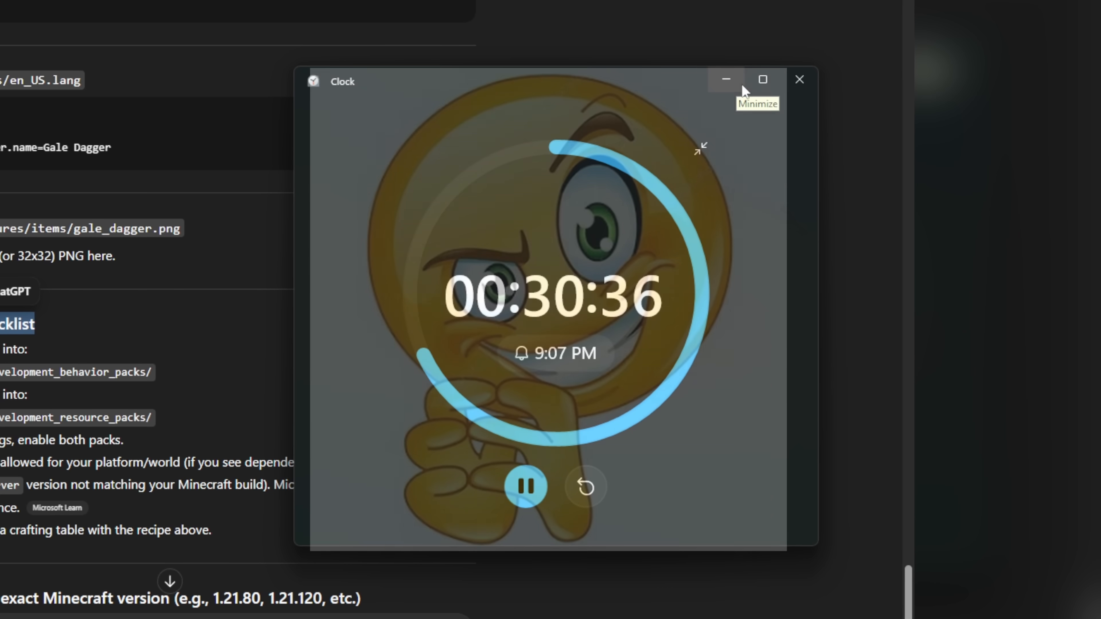
Hide the timer, activate the Gale Dagger (RP) pack and dismiss the Experiments warning for the new world
click(726, 78)
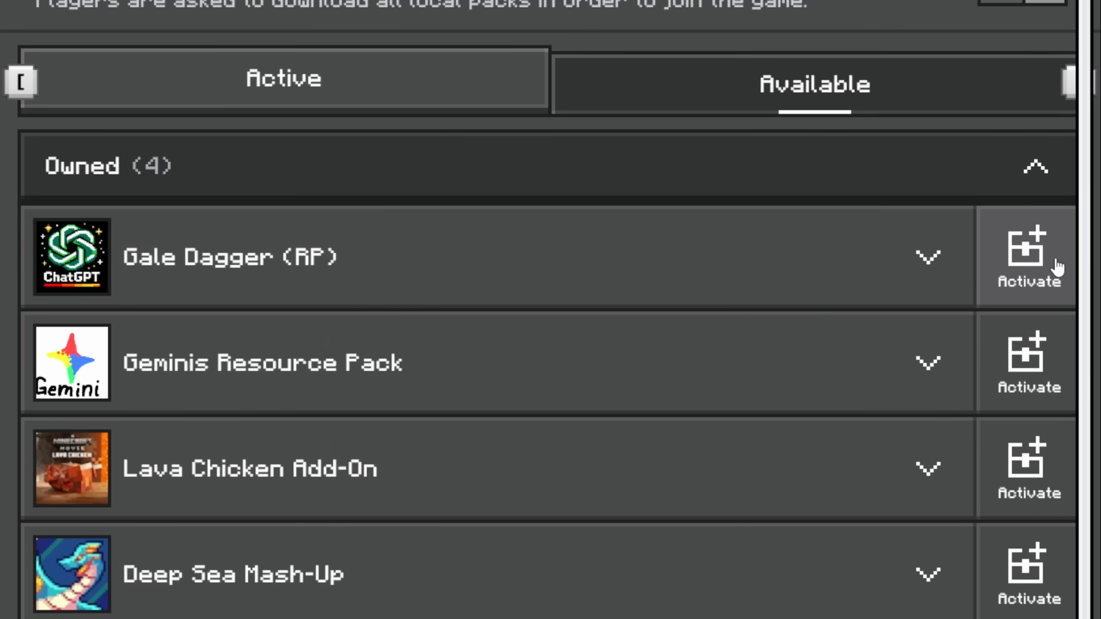
click(1029, 256)
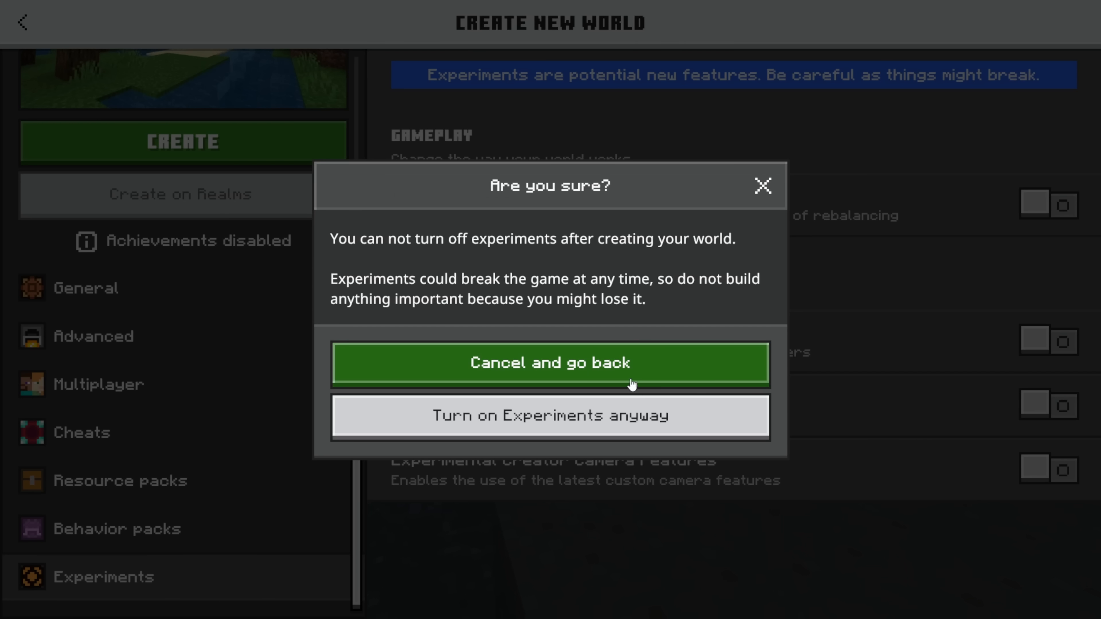
click(551, 415)
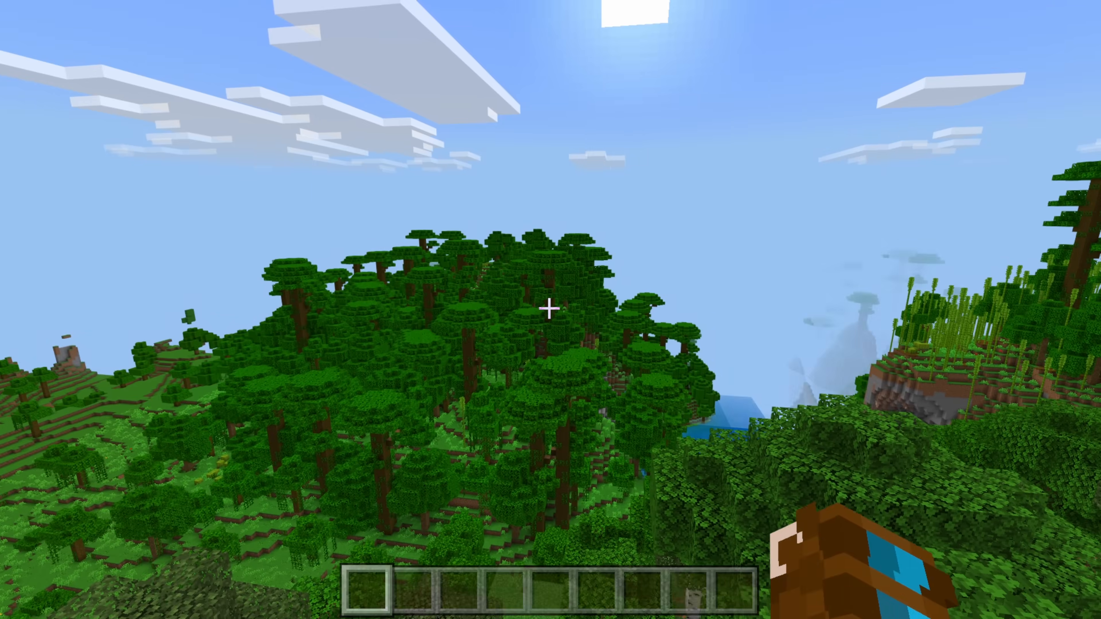
Bring up the creative inventory for the gale_dagger, then switch over to the timer window
key(e)
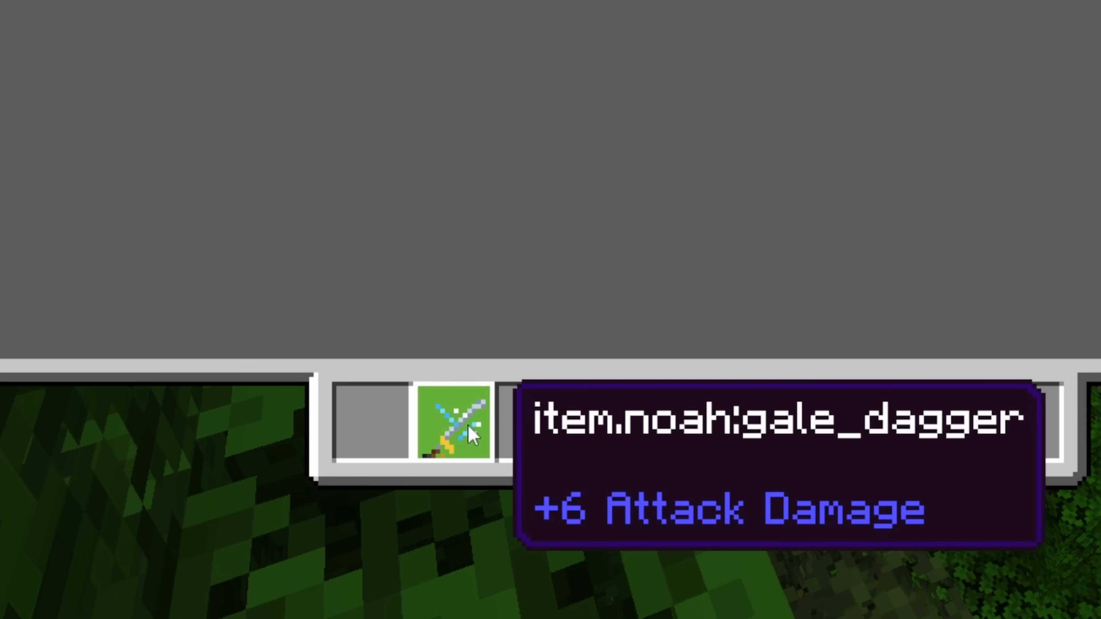
key(alt+tab)
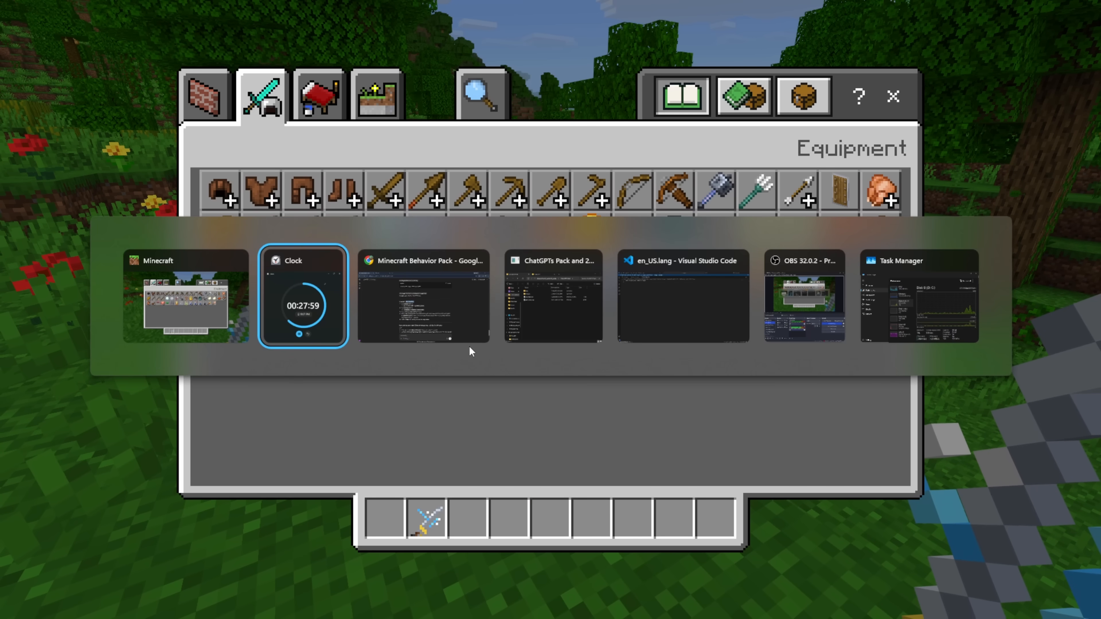
click(552, 294)
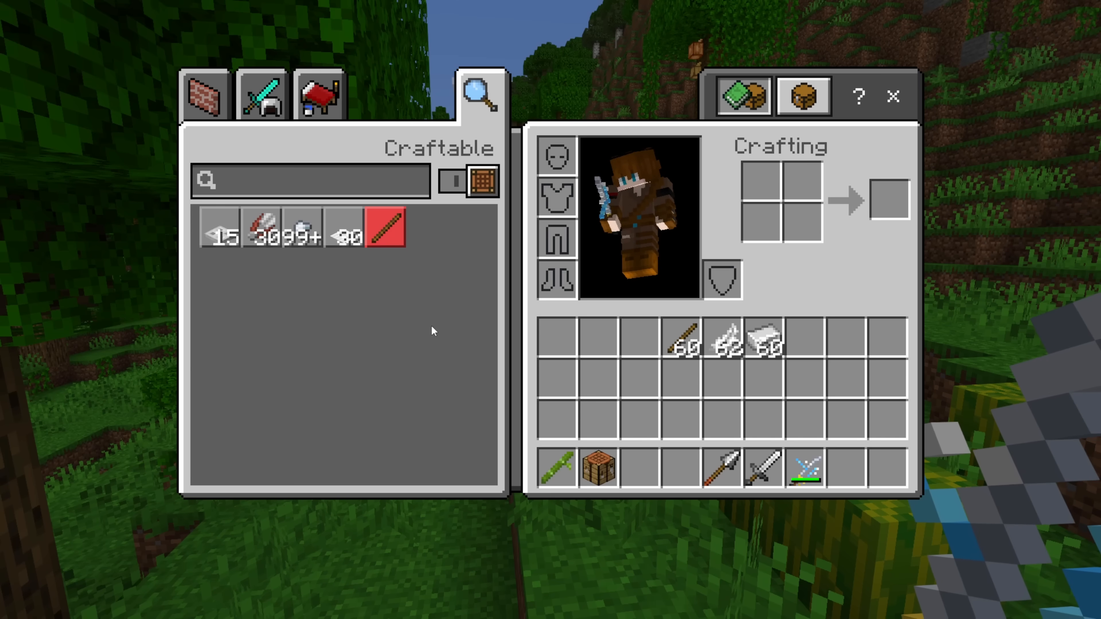
Return to the world to try the dagger on the cows, then search 'ench' in the creative inventory
key(Escape)
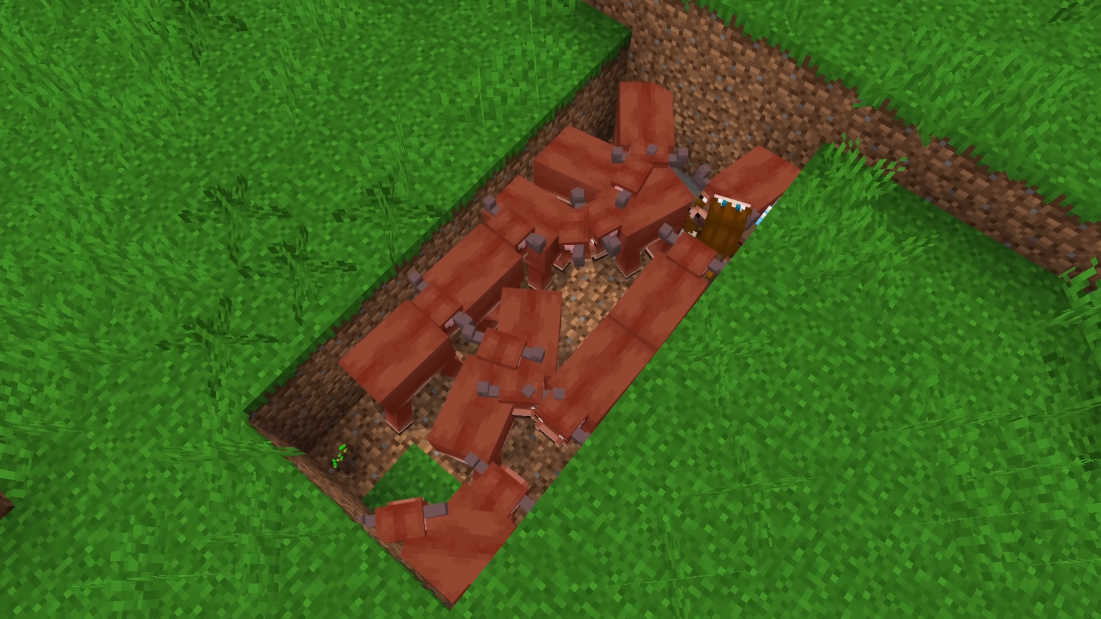
key(e)
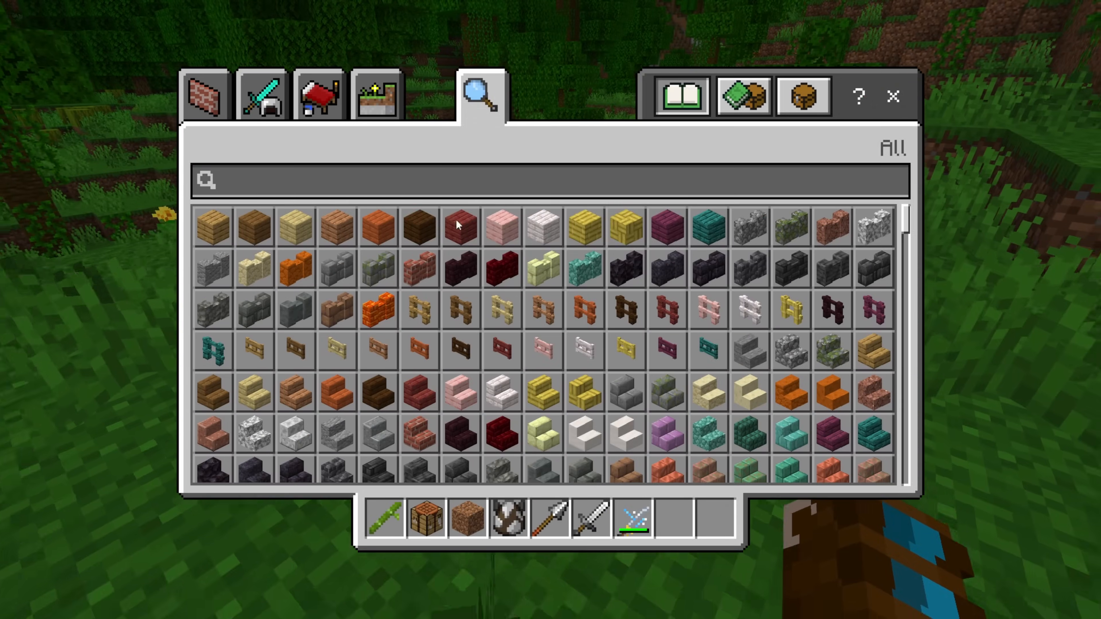
text(ench)
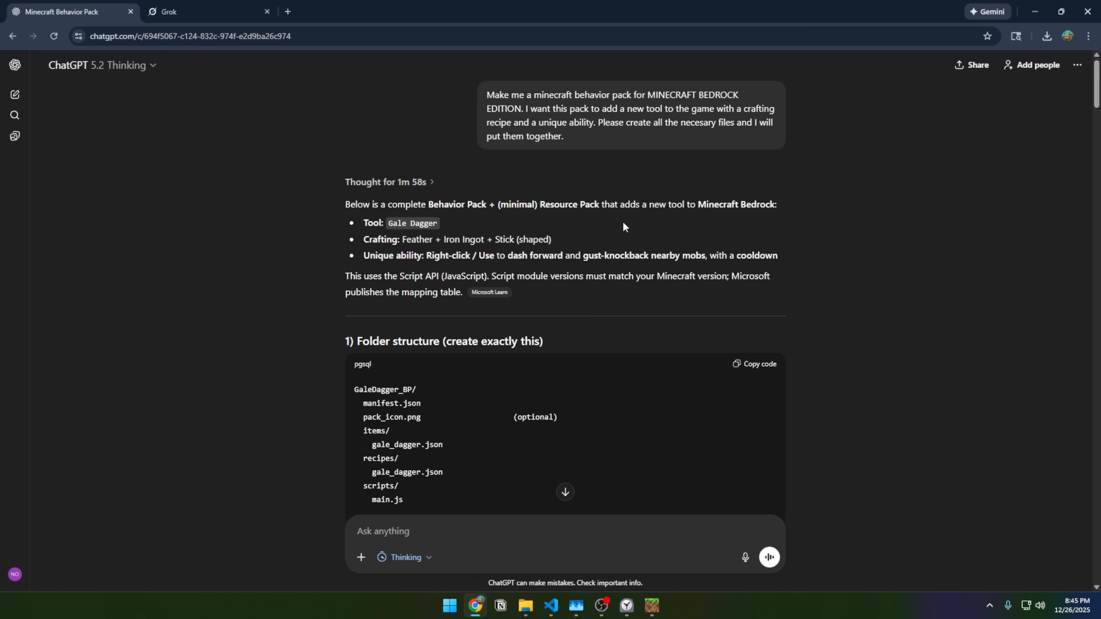
mouse_move(567, 534)
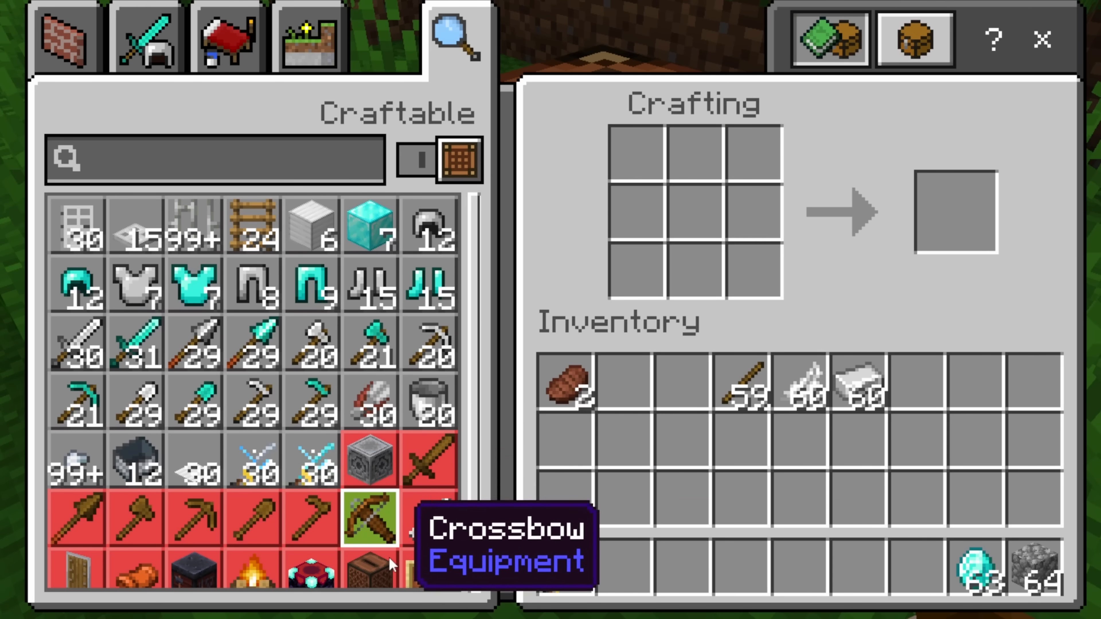
mouse_move(253, 460)
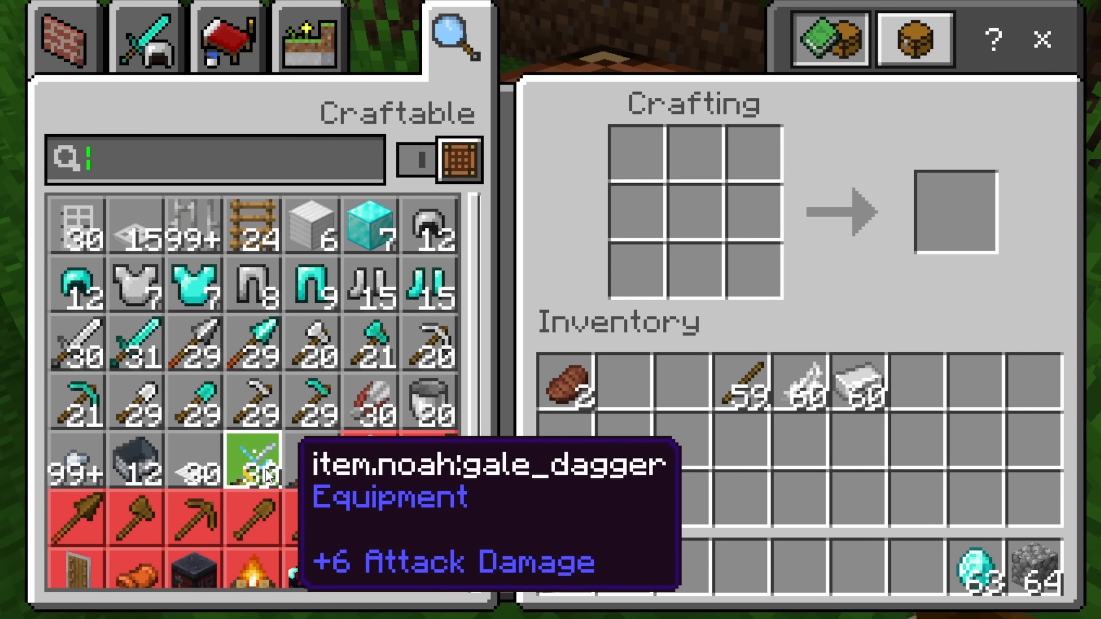
Take the gale dagger from the craftable items into the hotbar
click(254, 460)
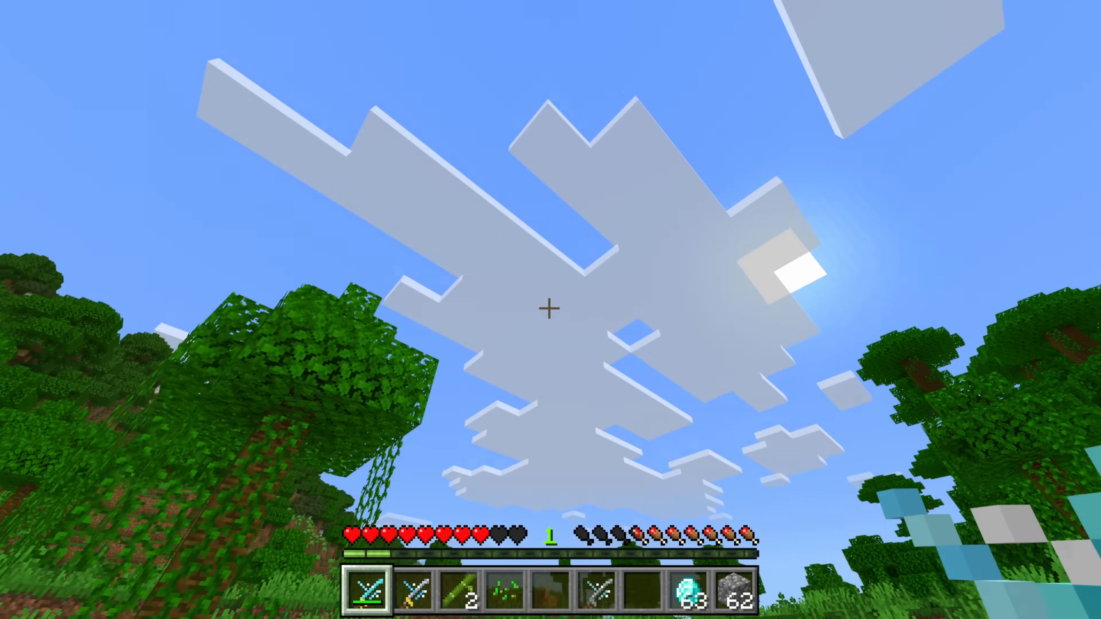
mouse_move(551, 310)
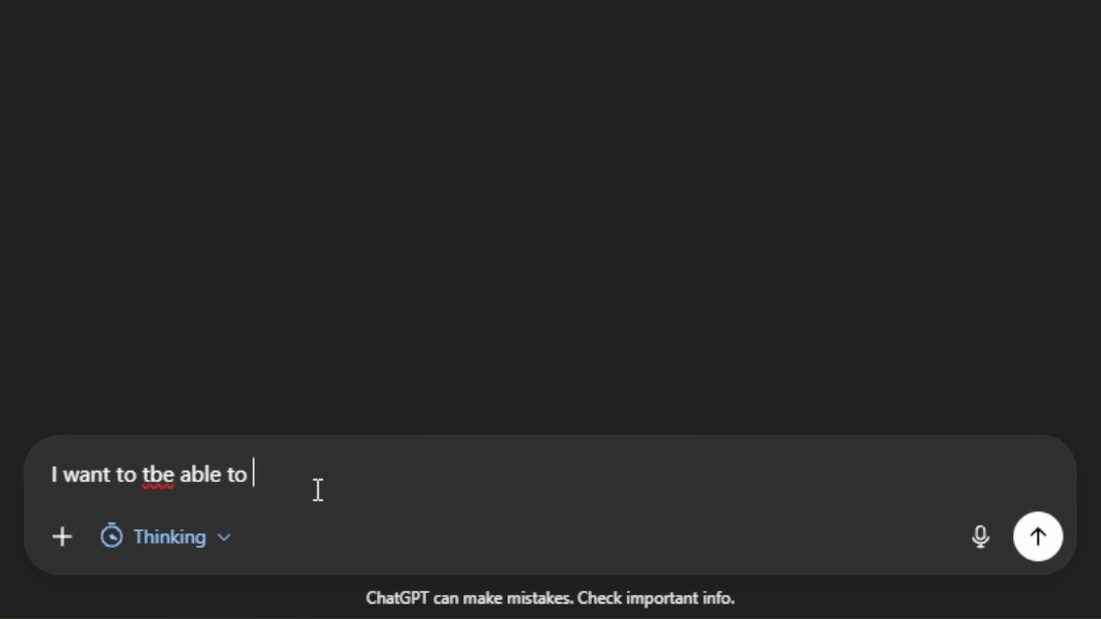
Write the request for the dash ability to launch wherever the player looks
text(use the dash ability to launch t)
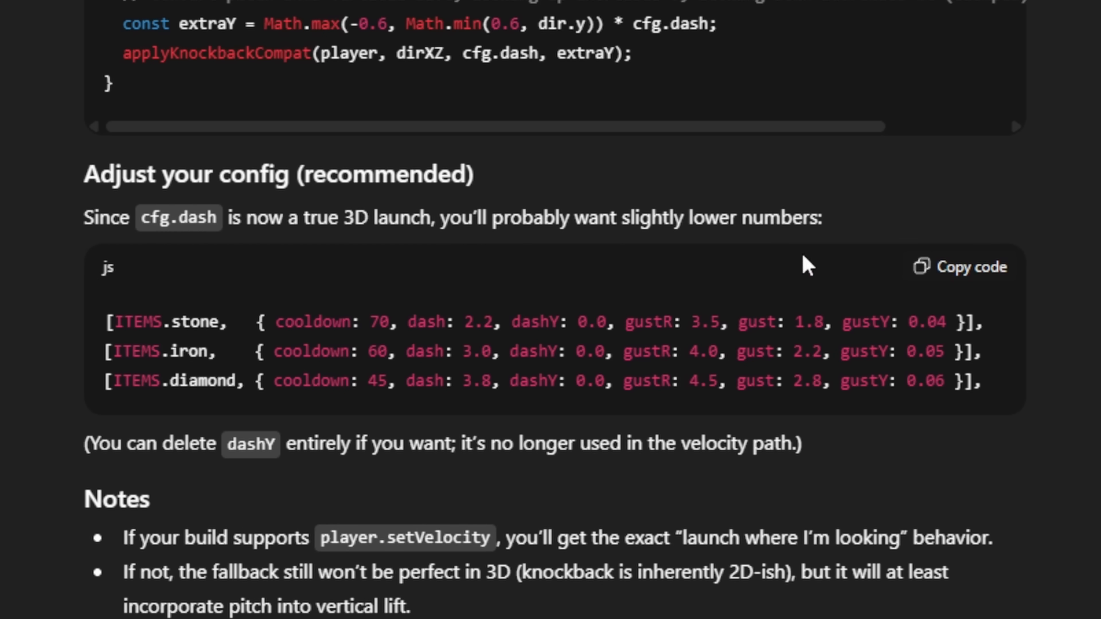
mouse_move(741, 475)
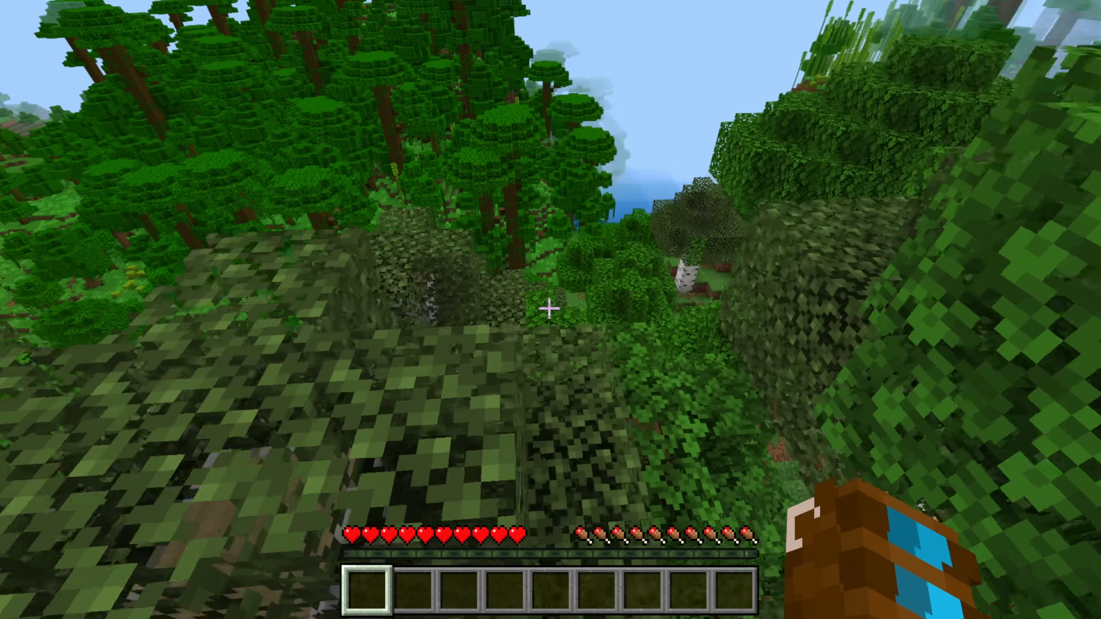
Run /give @s for the gale daggers and select the stone dagger in hotbar slot 2
text(/give @)
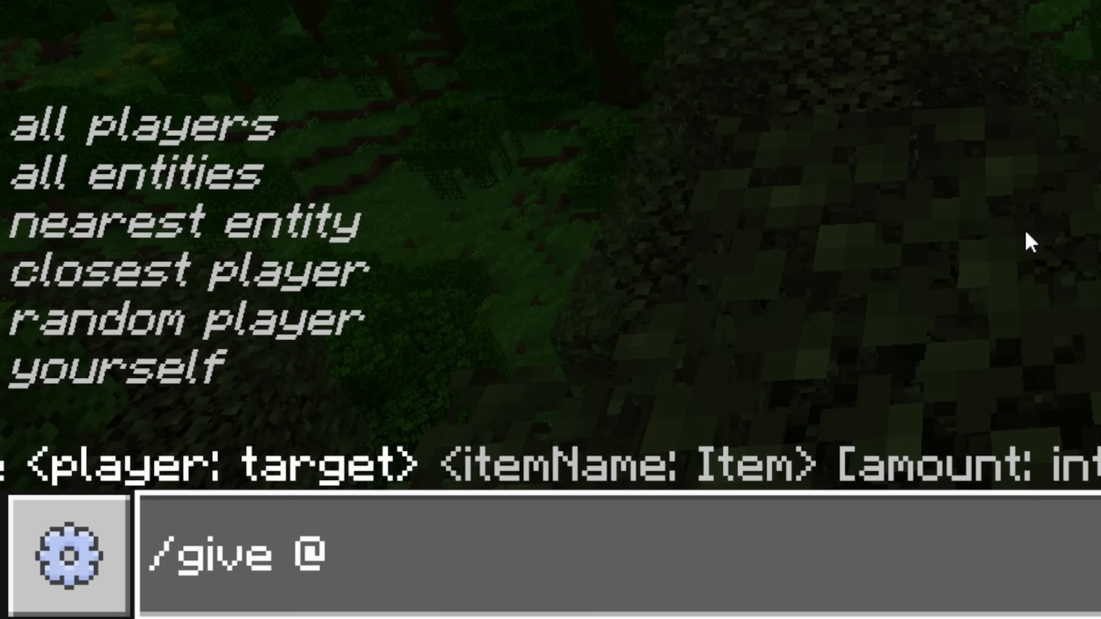
key(enter)
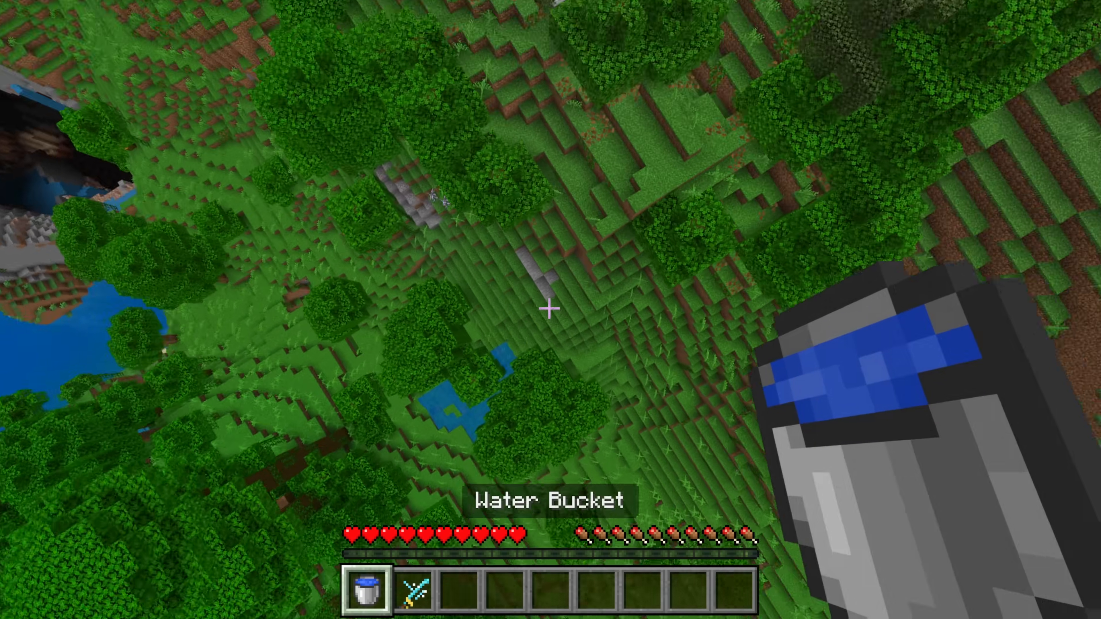
key(2)
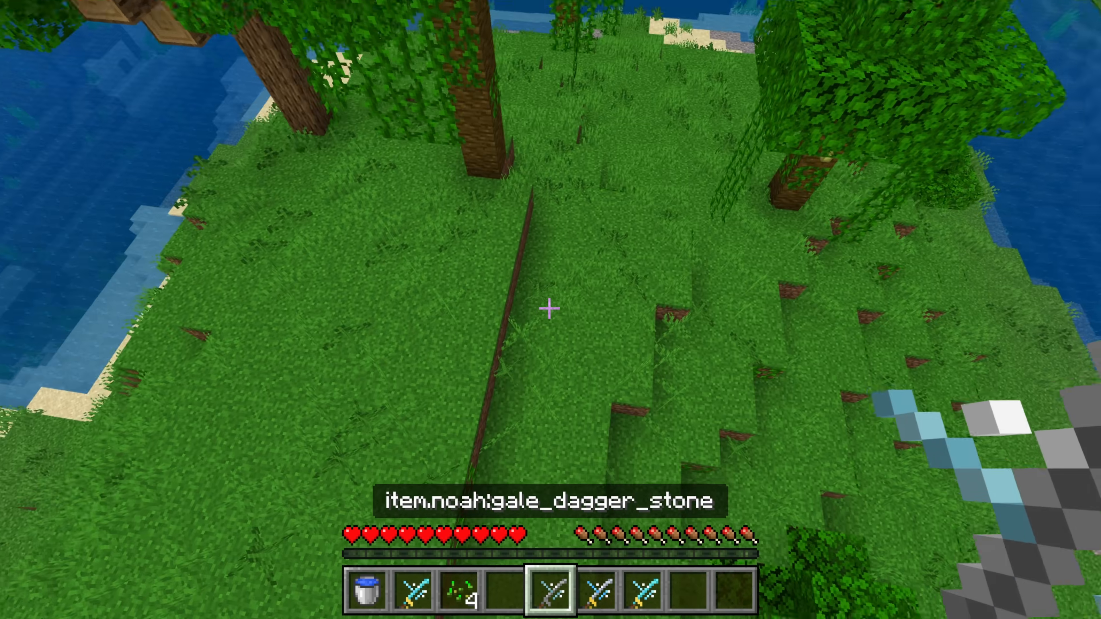
mouse_move(550, 307)
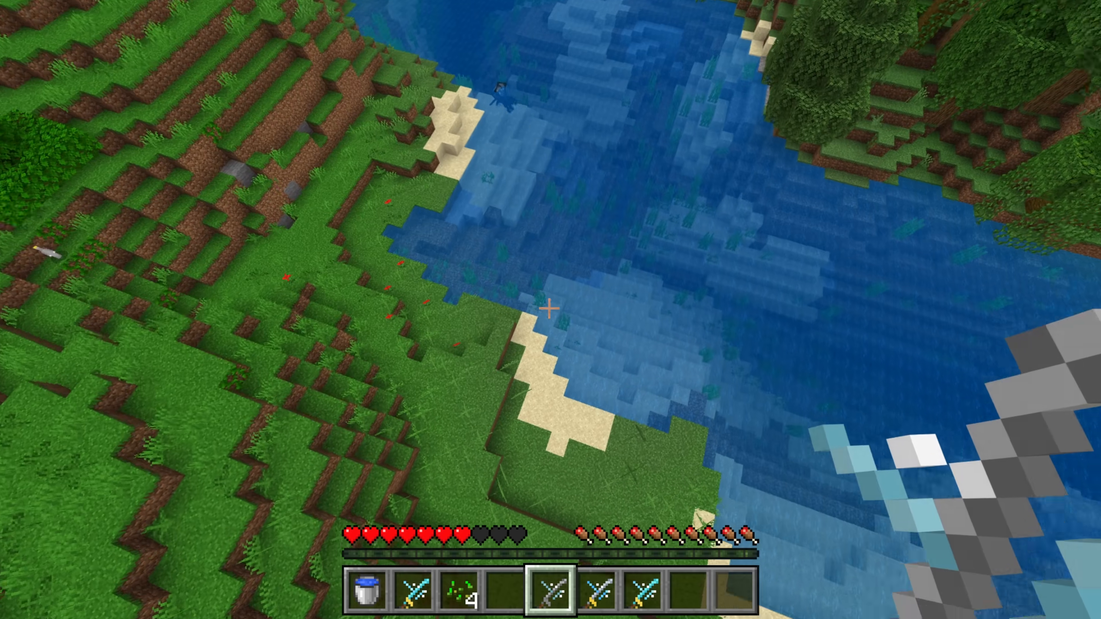
mouse_move(550, 309)
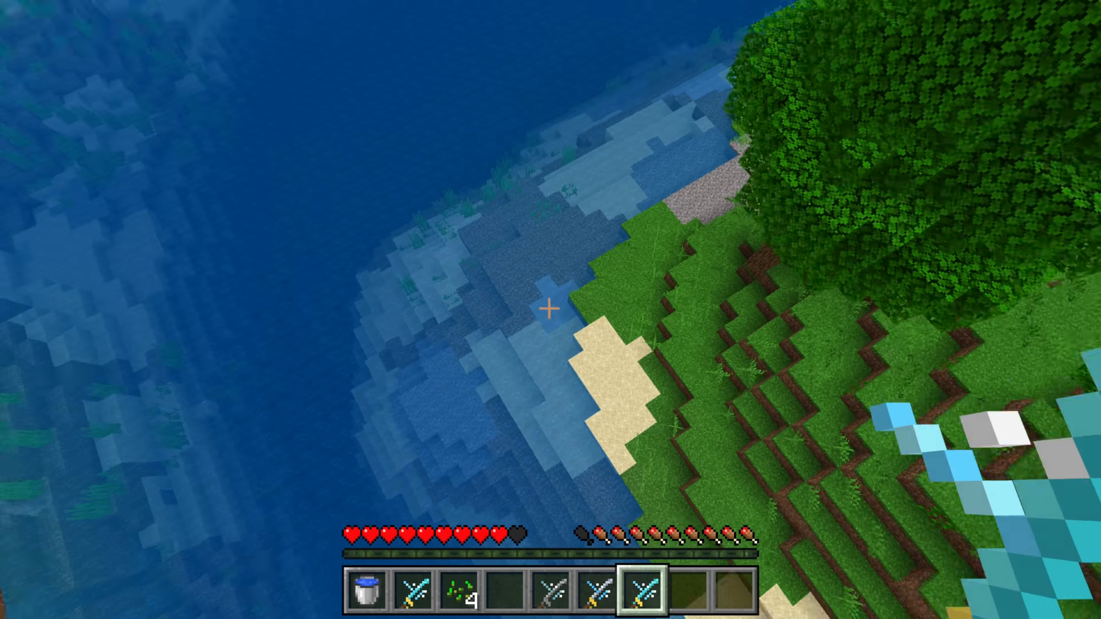
Dash with the diamond Gale Dagger, launching high above the jungle hills and lake
key(e)
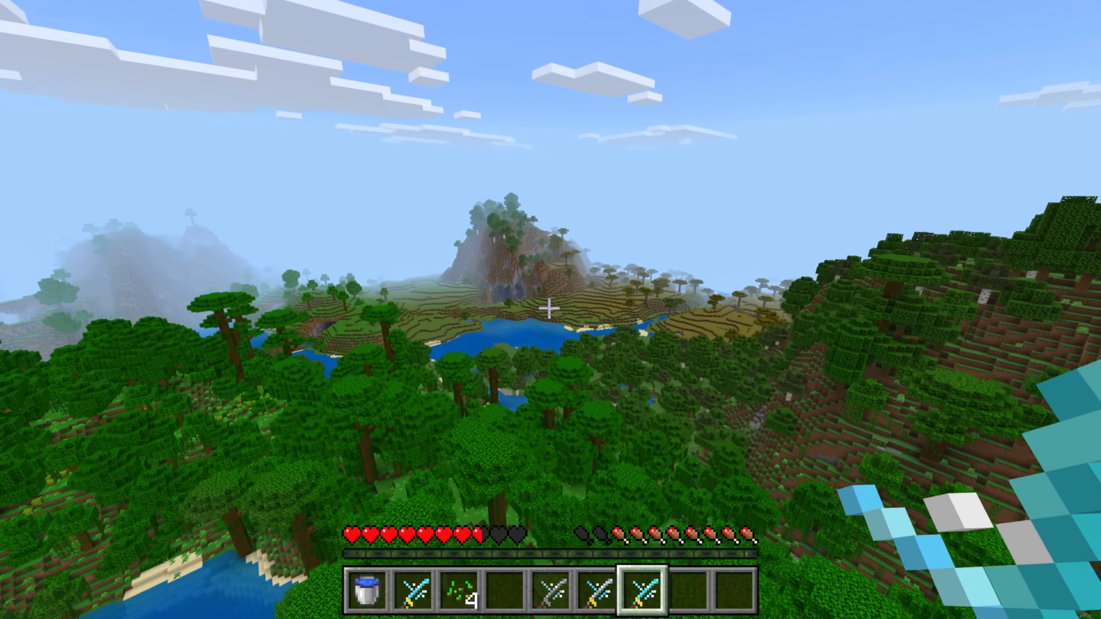
mouse_move(550, 310)
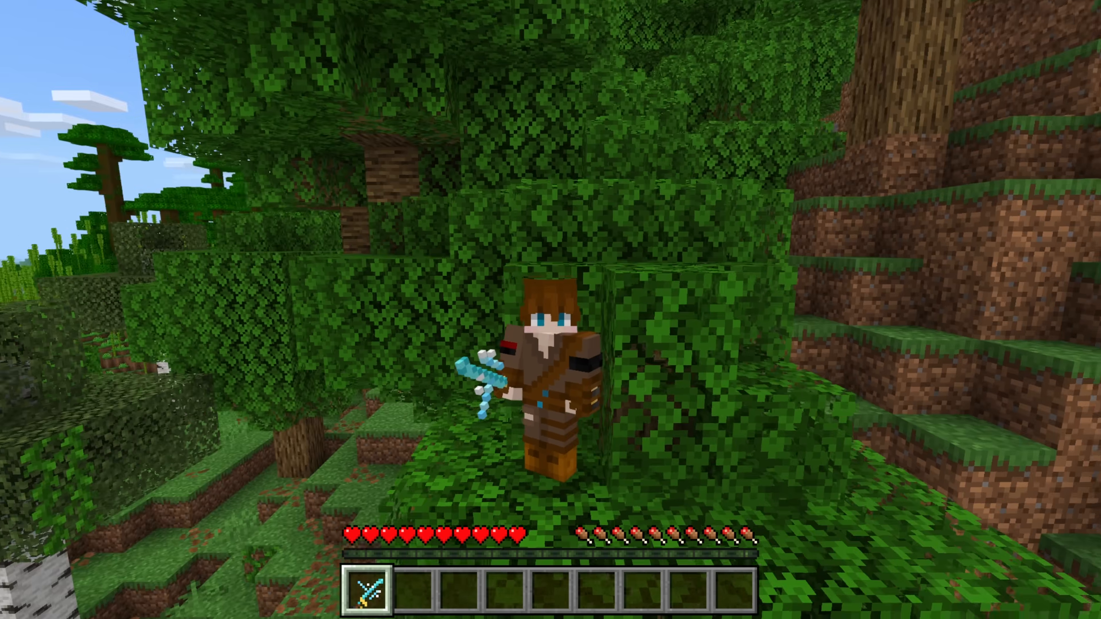
mouse_move(550, 309)
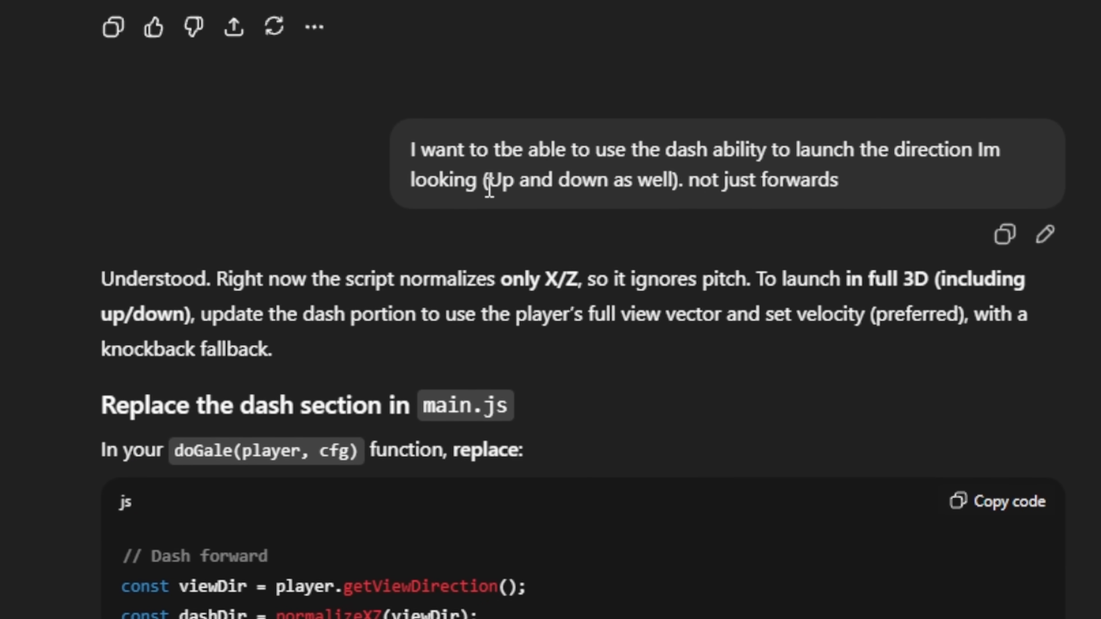
scroll(down, 3)
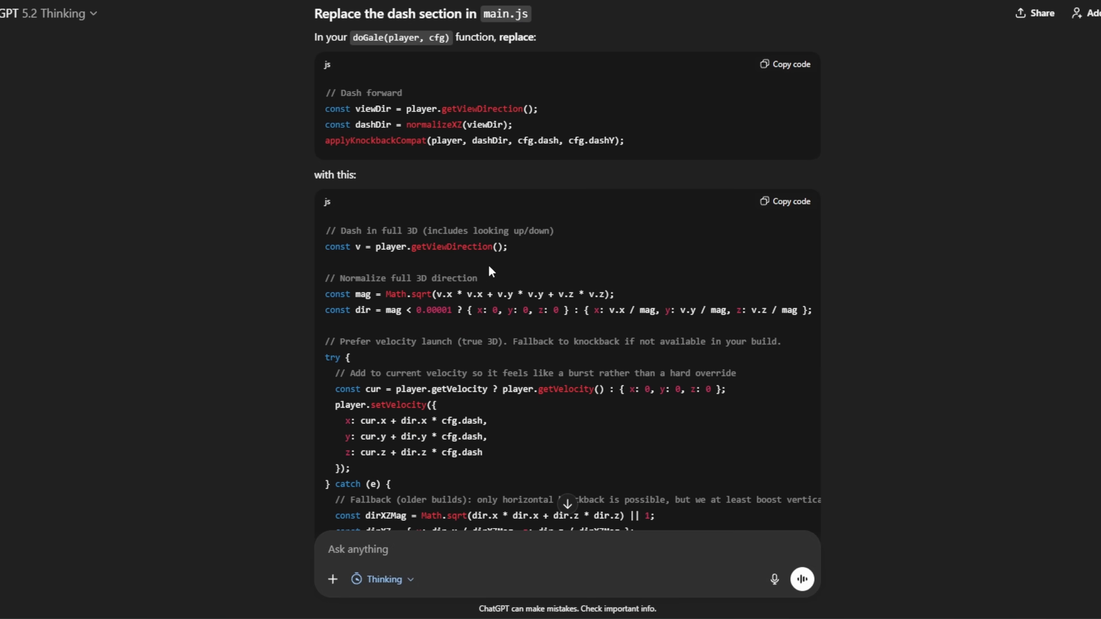
scroll(down, 3)
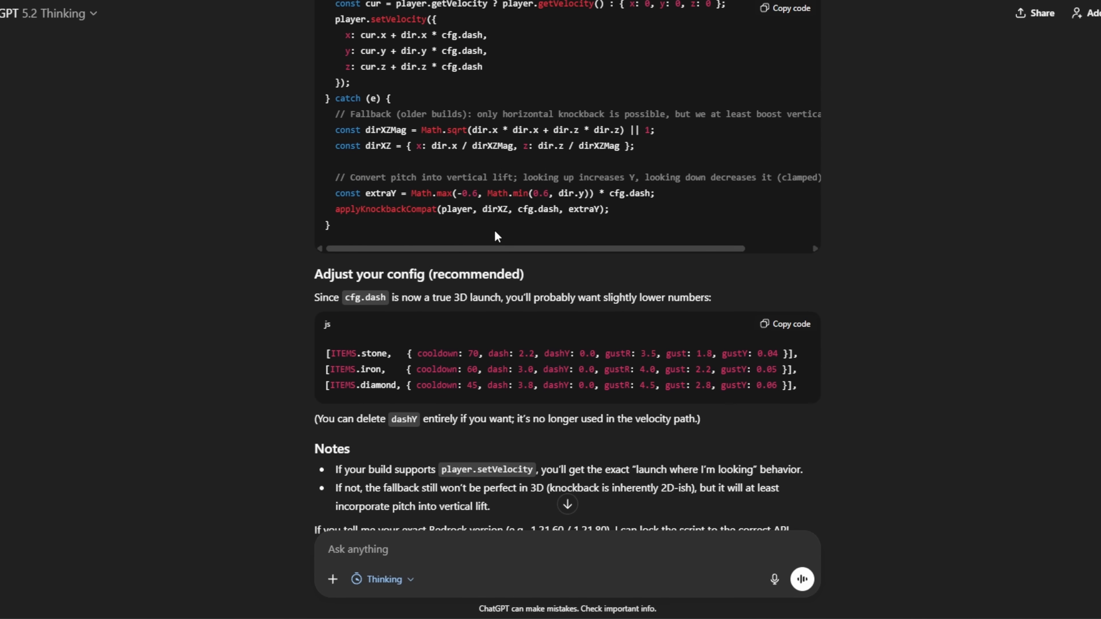
scroll(down, 3)
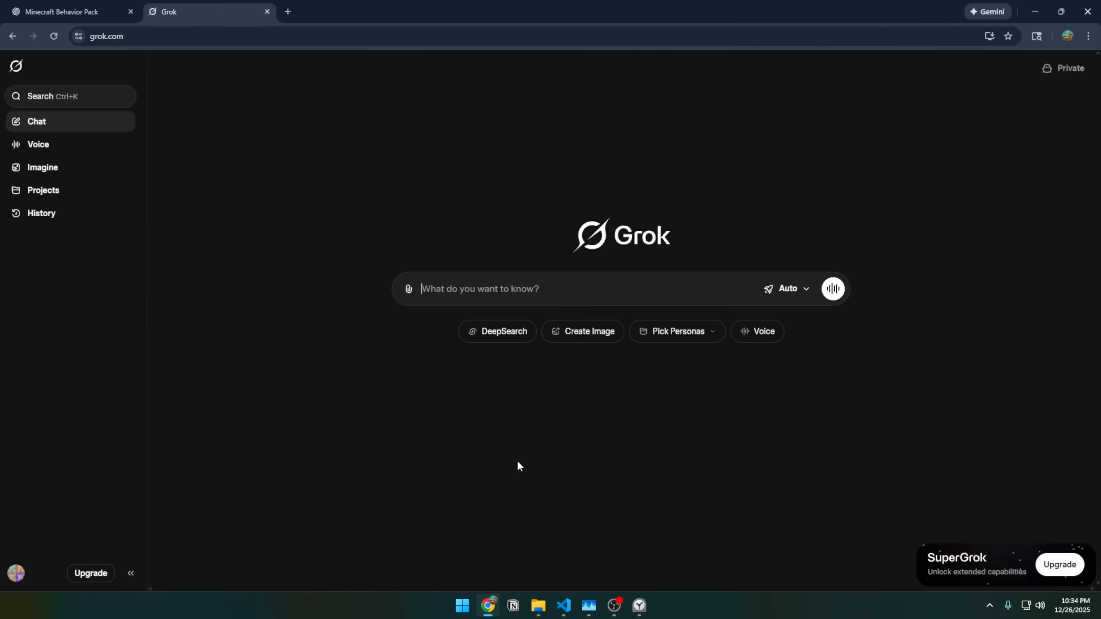
Ask Grok for a Minecraft Bedrock Edition behavior pack adding a fast-mining pickaxe
text(Make me a minecraft behavior pack for MINECRAFT BEDROCK EDITION. I want this pack to add a new tool to the game with a crafting recipe and a unique ability. Please create all the necesary files and I will put them together.)
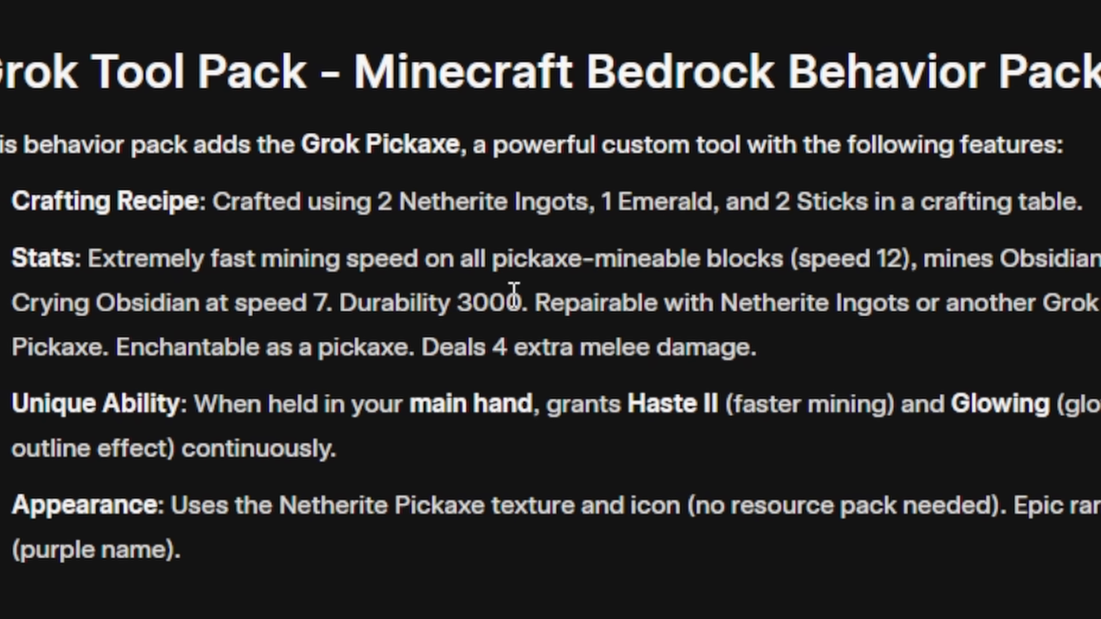
mouse_move(829, 302)
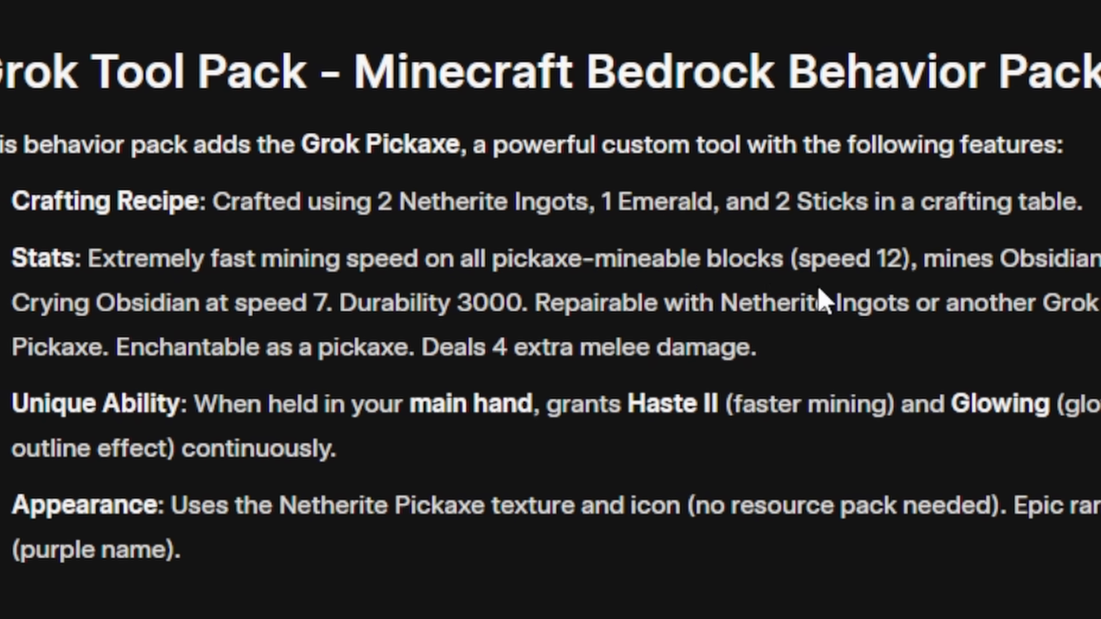
mouse_move(925, 371)
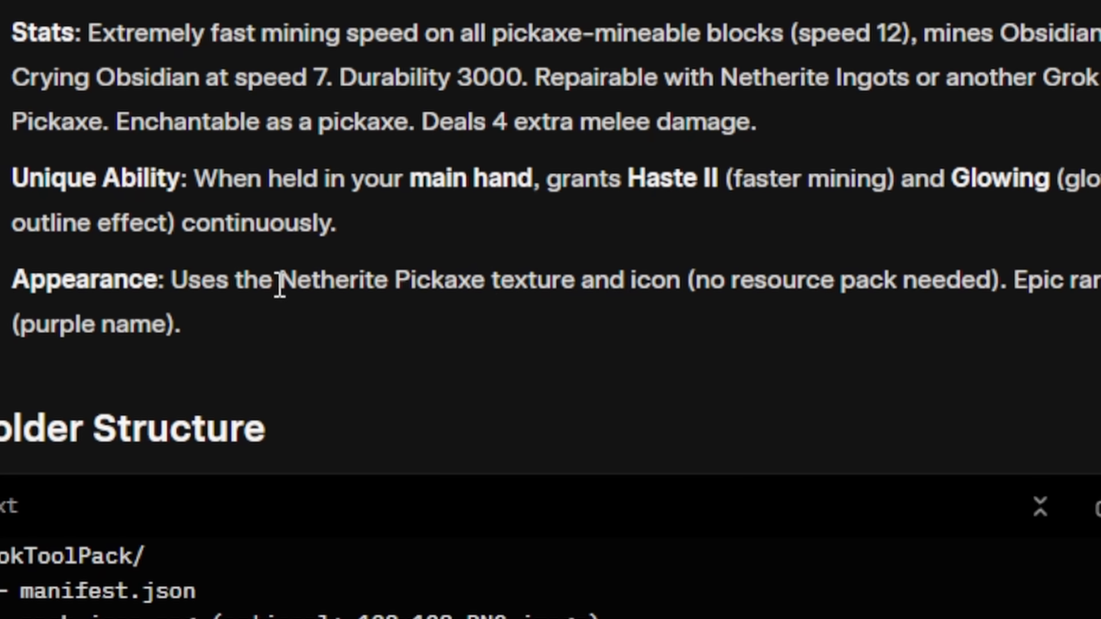
drag(276, 279, 678, 279)
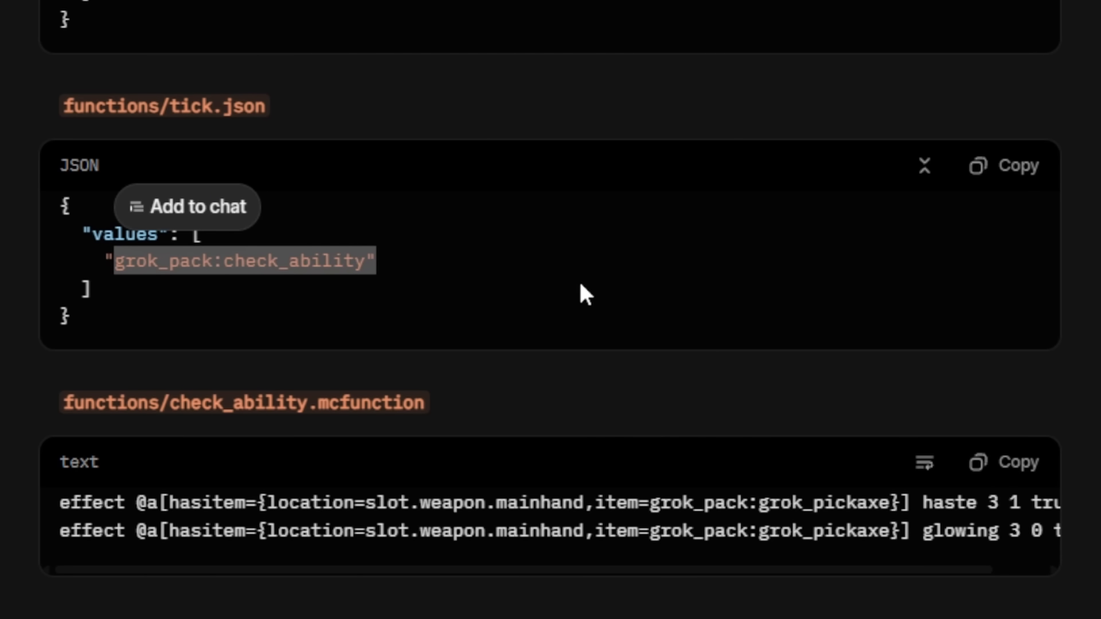
scroll(down, 3)
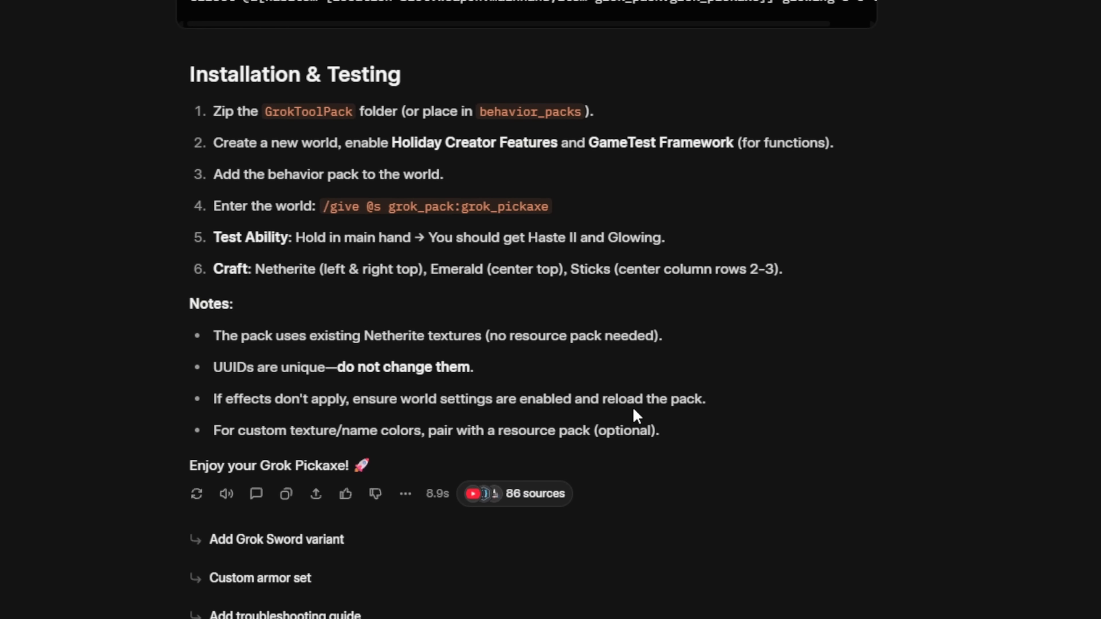
mouse_move(667, 390)
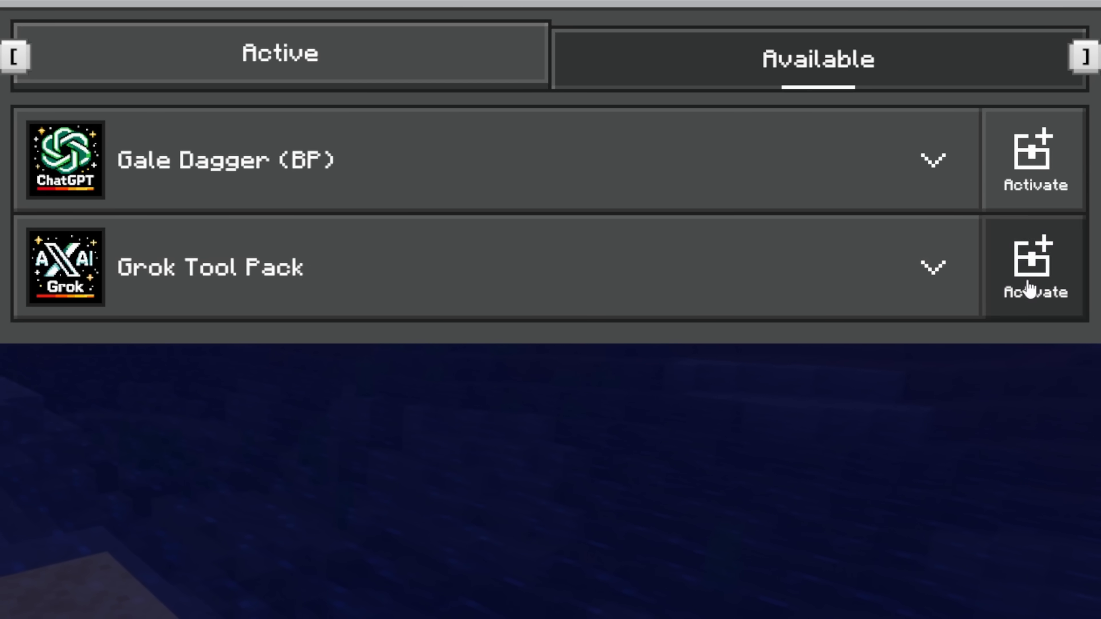
Activate the Grok Tool Pack and switch on the creator experiments including Beta APIs
click(1033, 269)
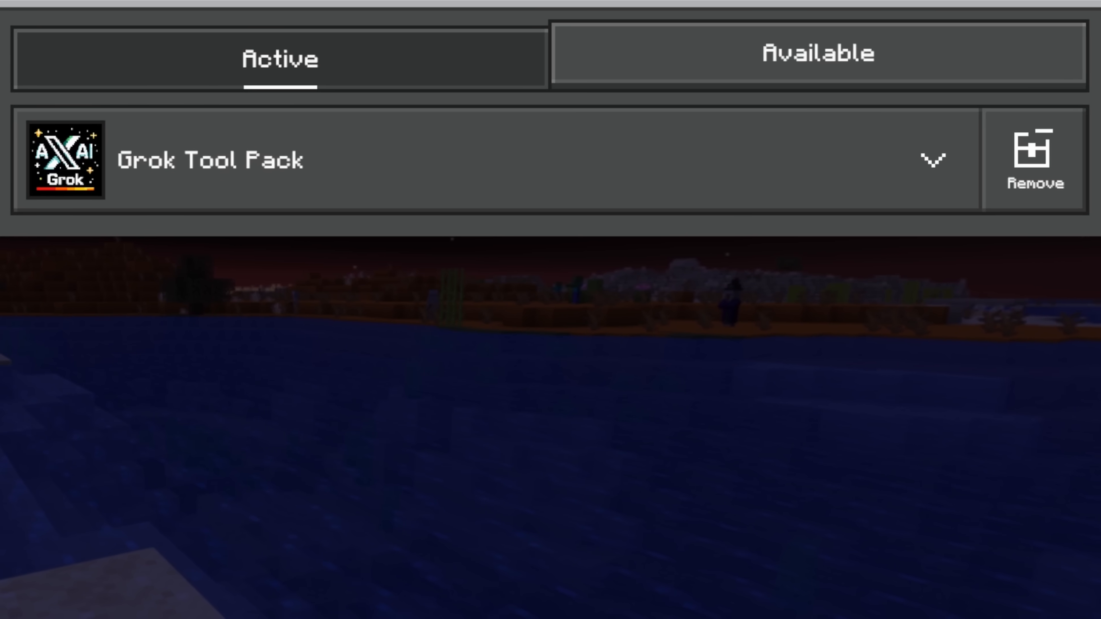
click(909, 147)
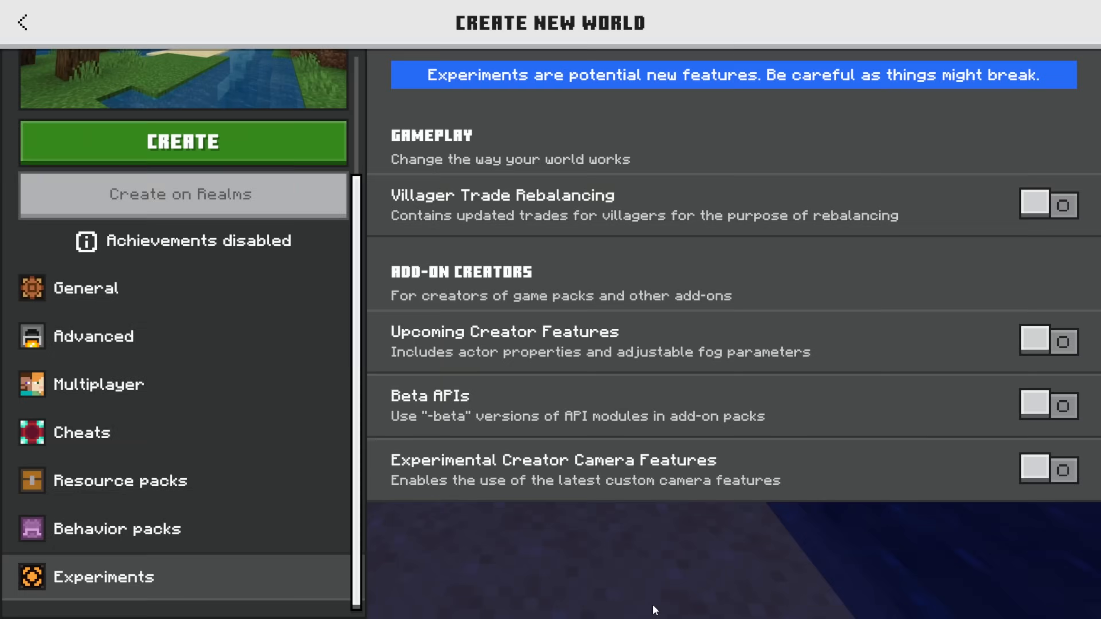
click(1048, 340)
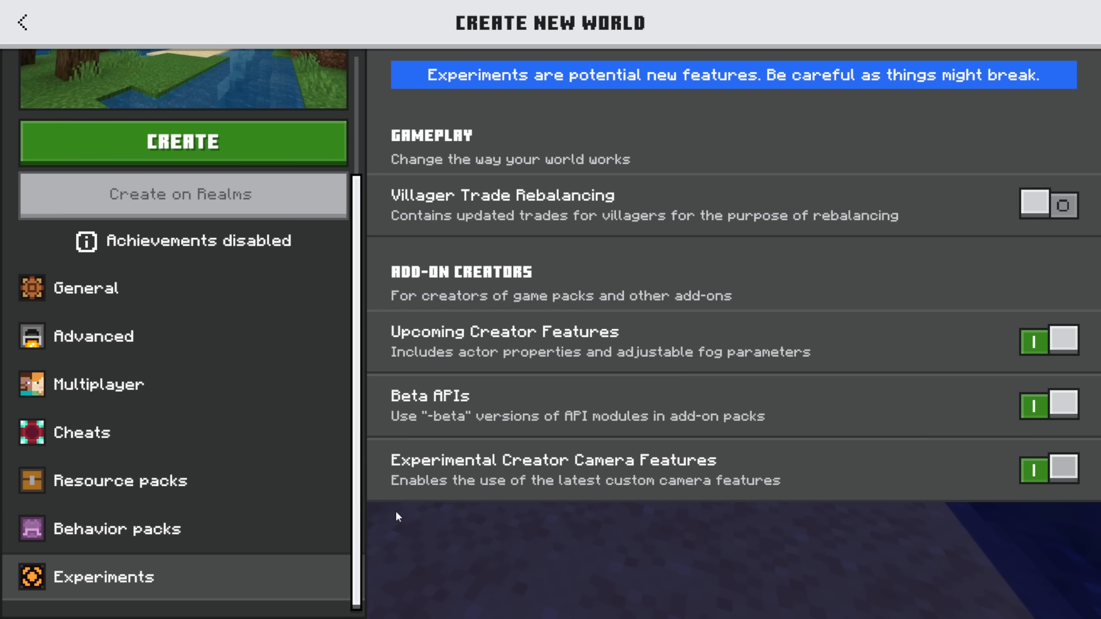
Create the new world, accepting the loss of achievements
click(181, 142)
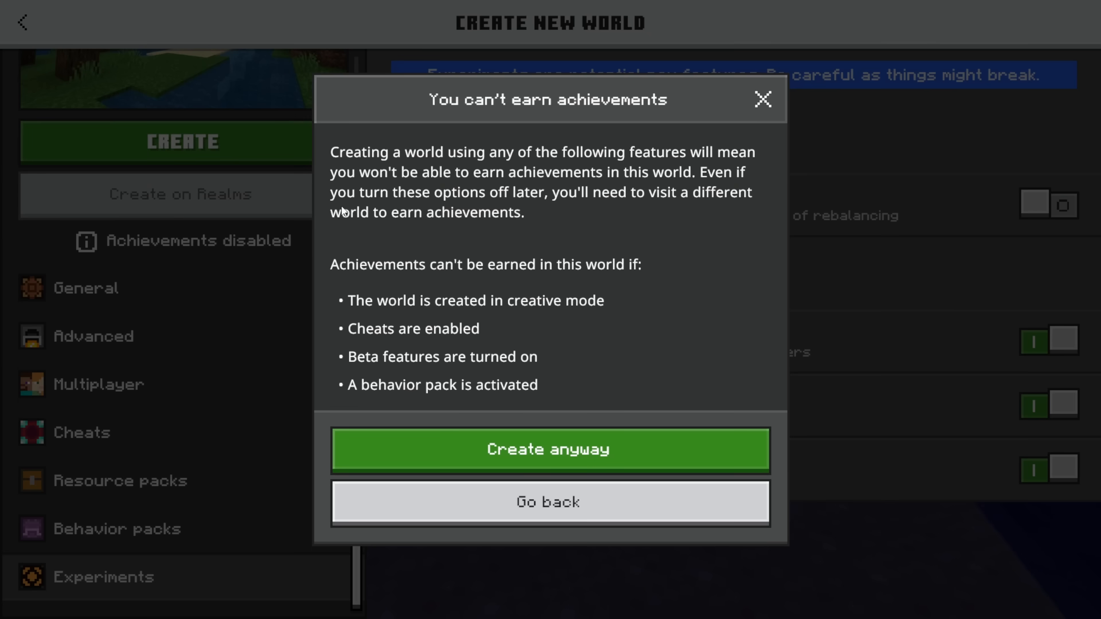
click(549, 449)
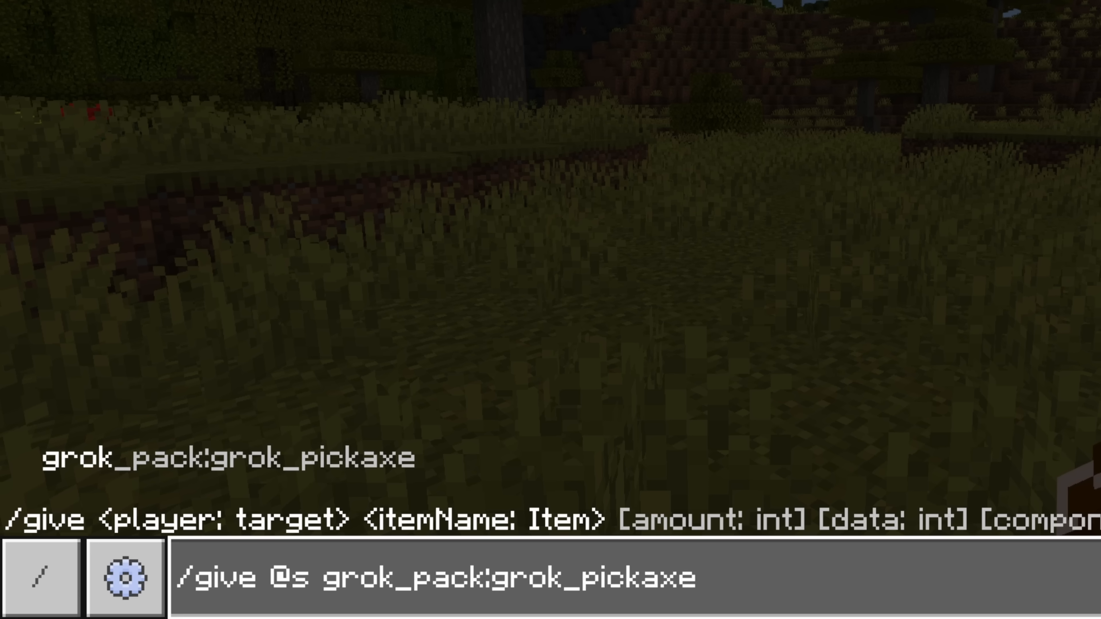
Run /give @s grok_pack:grok_pickaxe to receive the Grok pickaxe
key(enter)
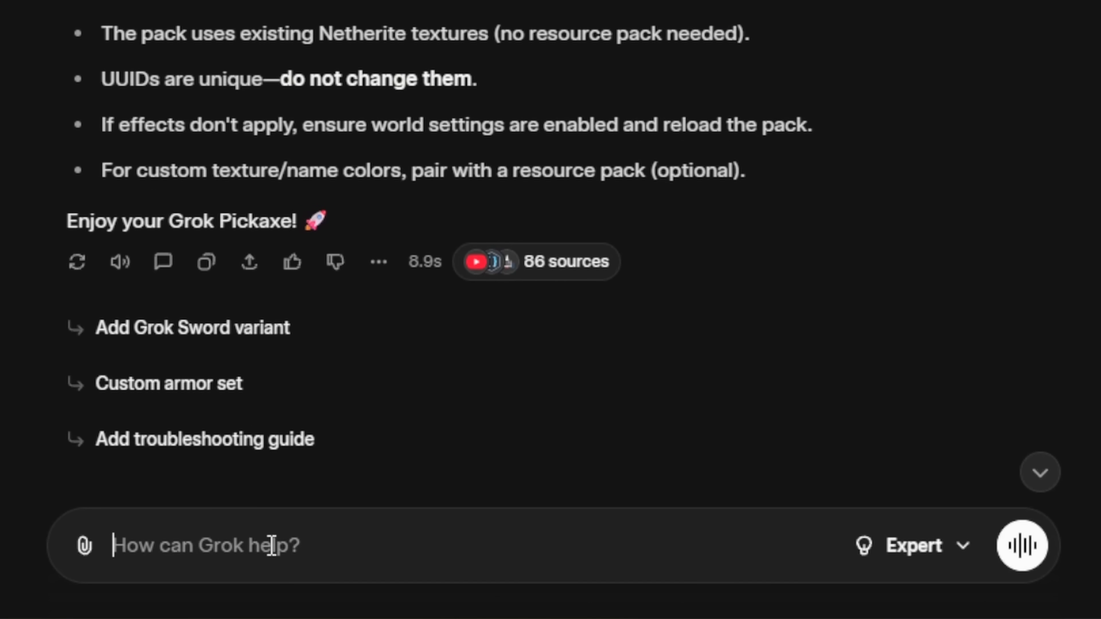
Draft to Grok that it didn't work without Holiday Creator Features, though commands gave the item
text(It didn't workWe no longer have the Holiday creator Features. I was able to)
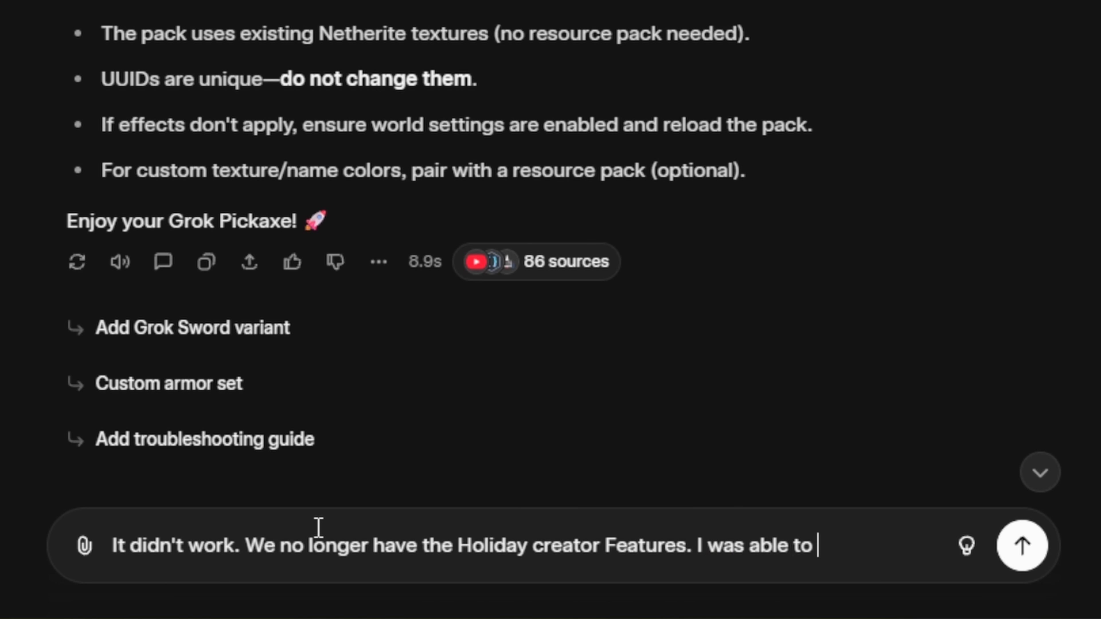
text(get the item with com)
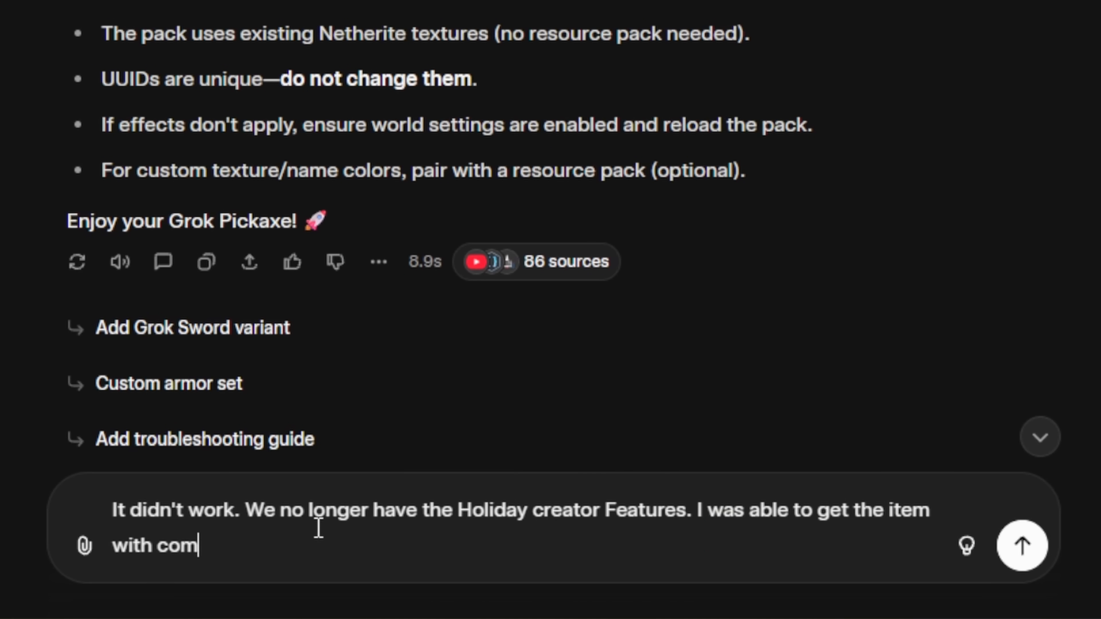
text(mands, but it didn)
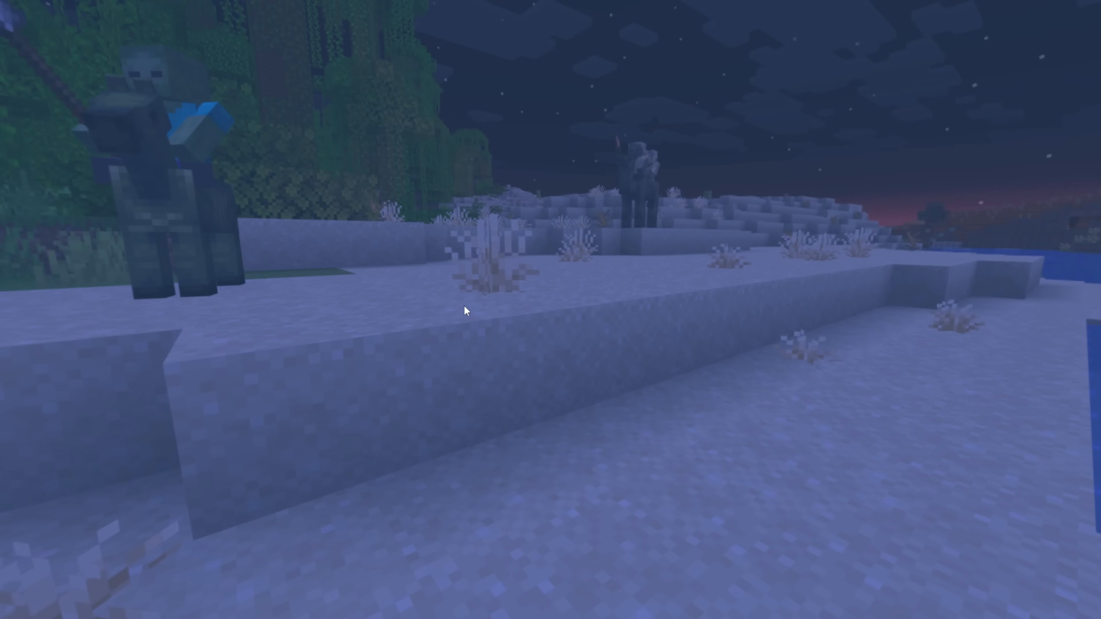
click(475, 612)
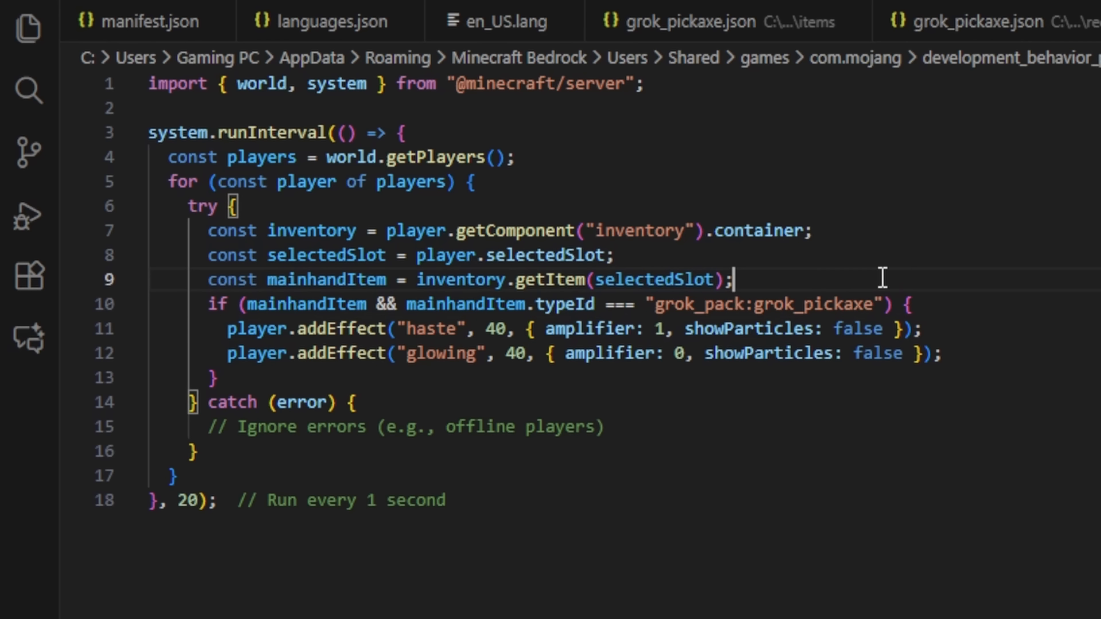
double_click(310, 330)
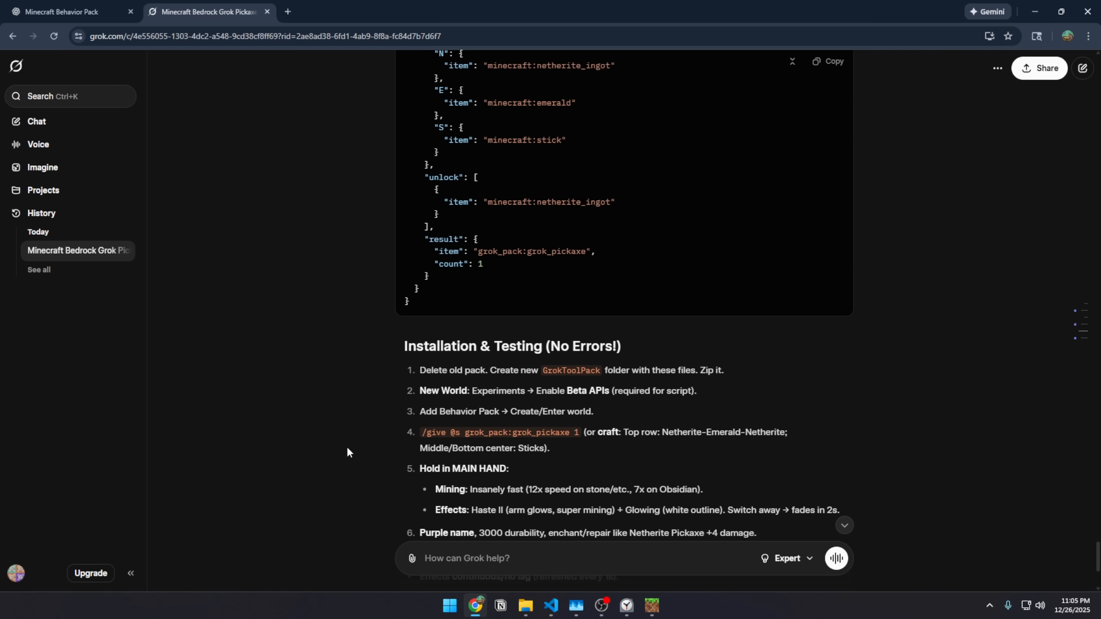
Begin a follow-up message to Grok after reviewing the installation and testing steps
text(Thi)
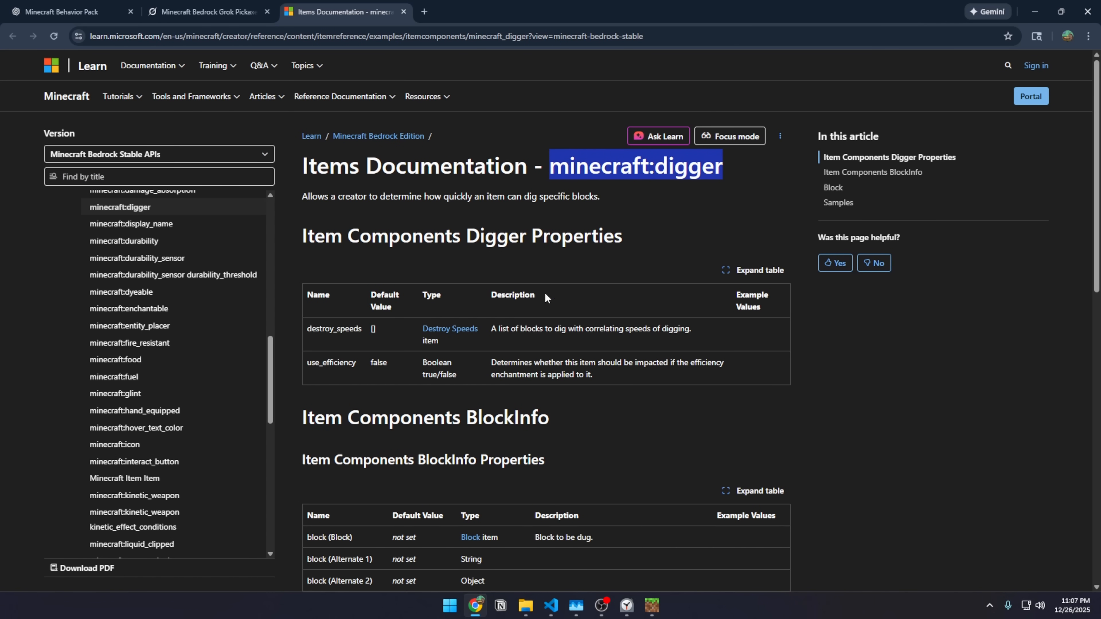
Bring up the Microsoft Learn minecraft:digger item component documentation
click(203, 12)
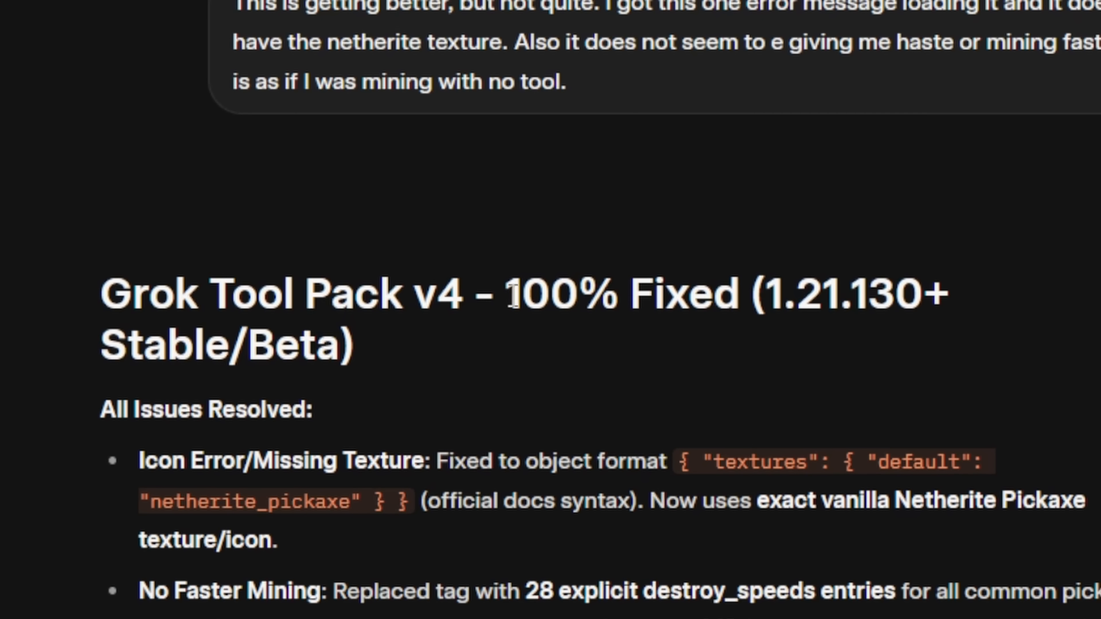
Read Grok's v4 pack notes fixing the missing texture, slow mining and absent haste
double_click(620, 294)
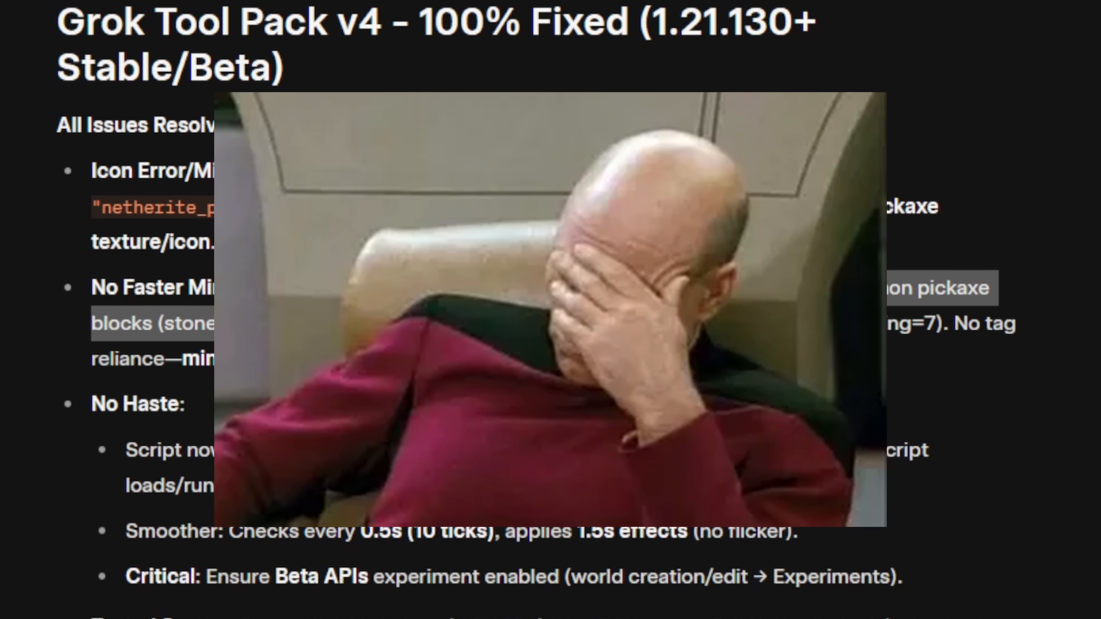
scroll(down, 3)
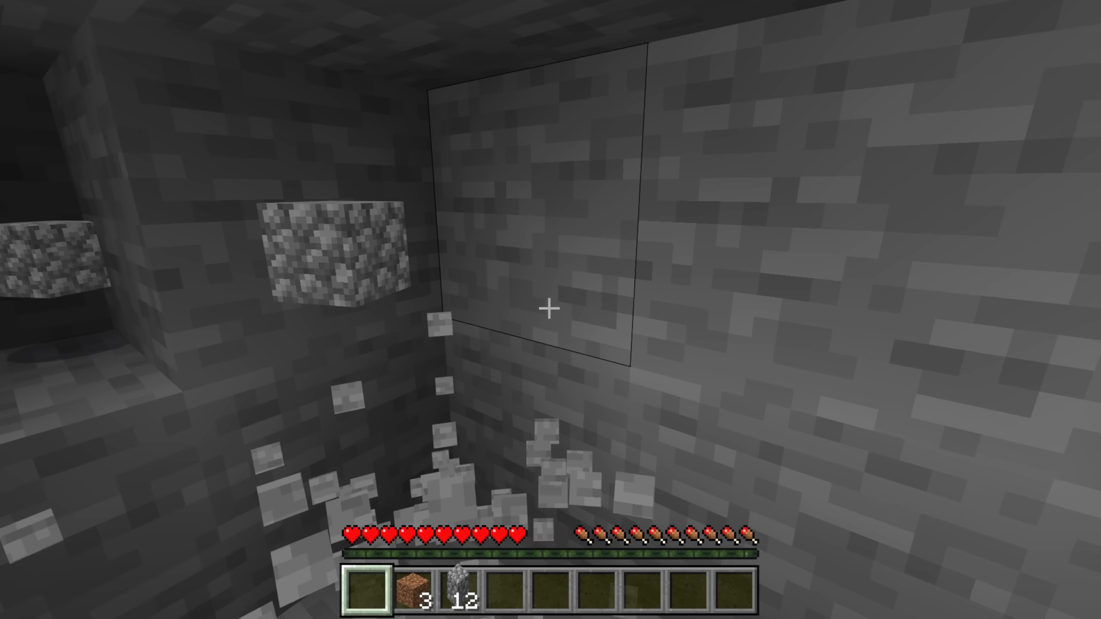
Mine stone with the Grok pickaxe showing 'Grok Pickaxe Active!', then pause the game
click(550, 309)
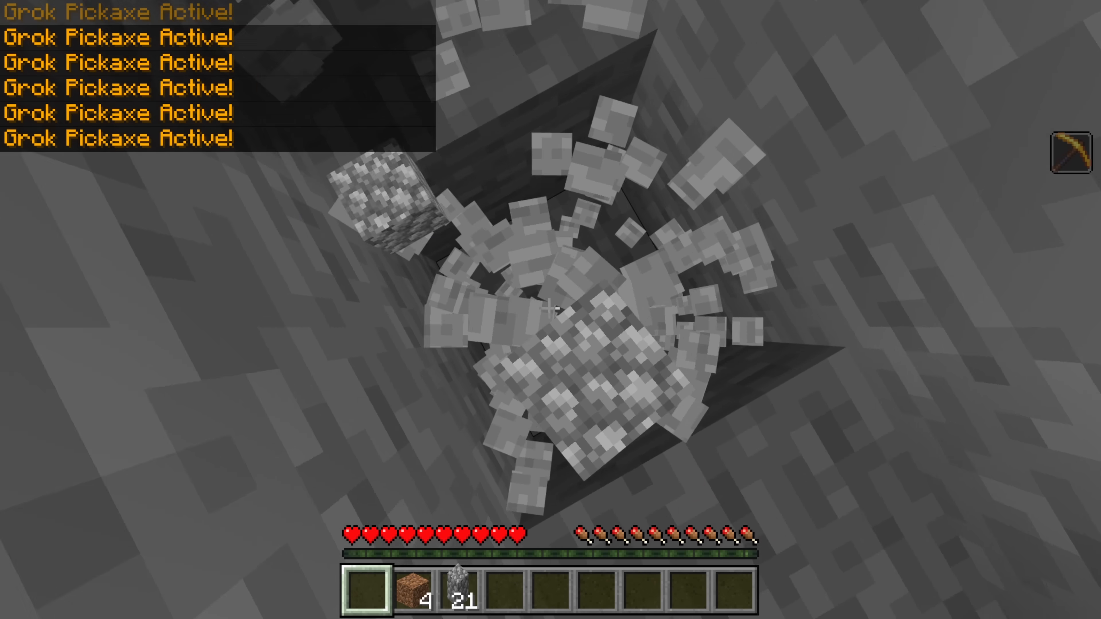
key(Escape)
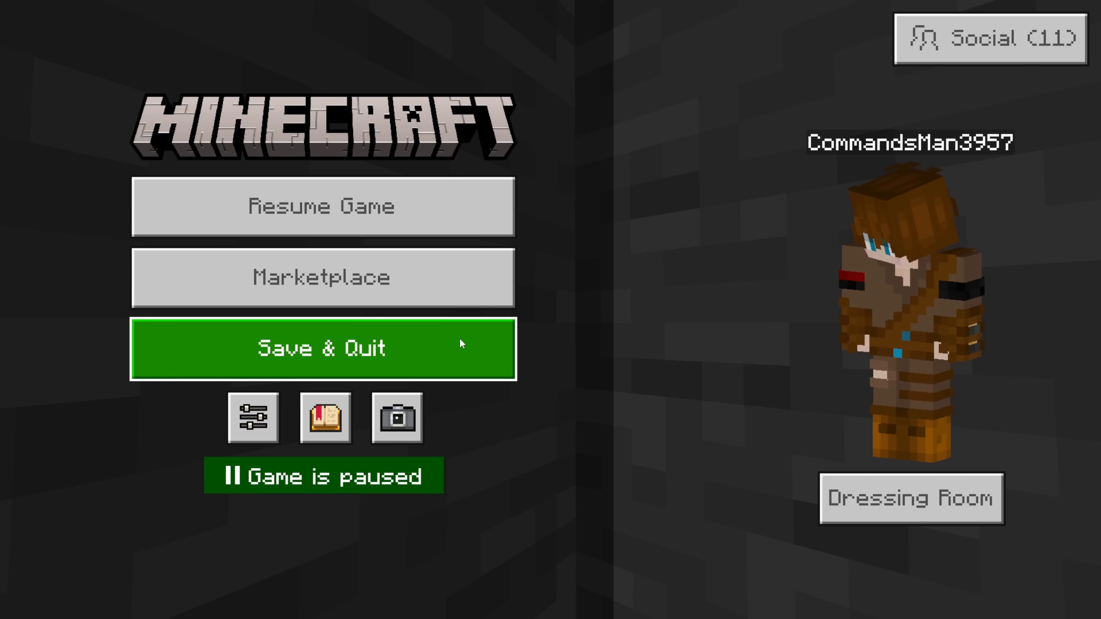
Save and quit the world, dismiss the timer notification and view Grok's purple pickaxe artwork
click(625, 605)
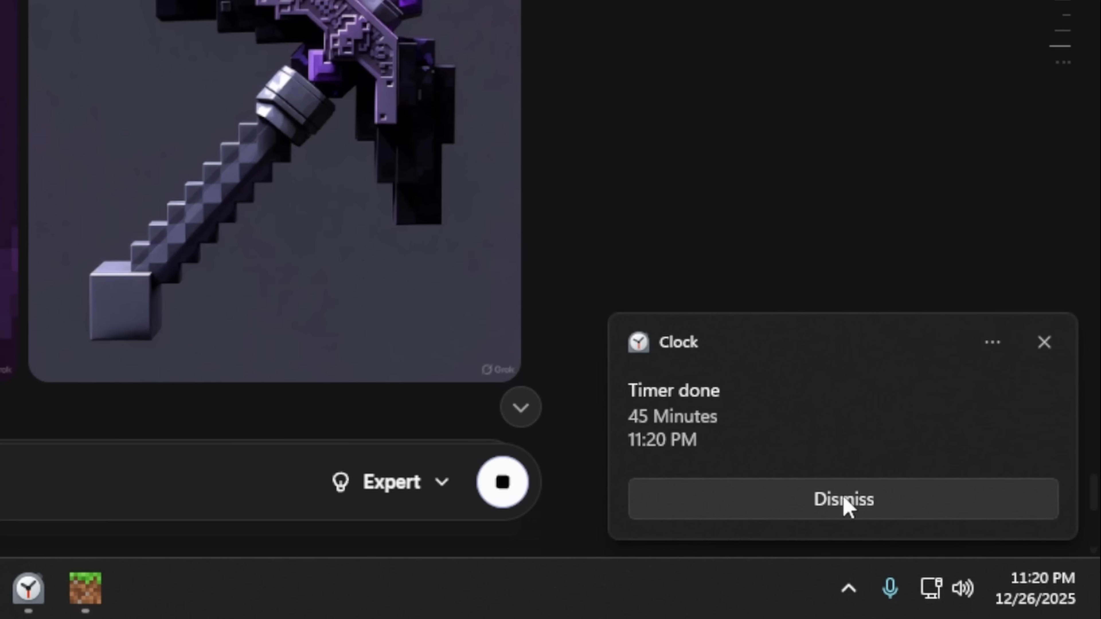
click(842, 499)
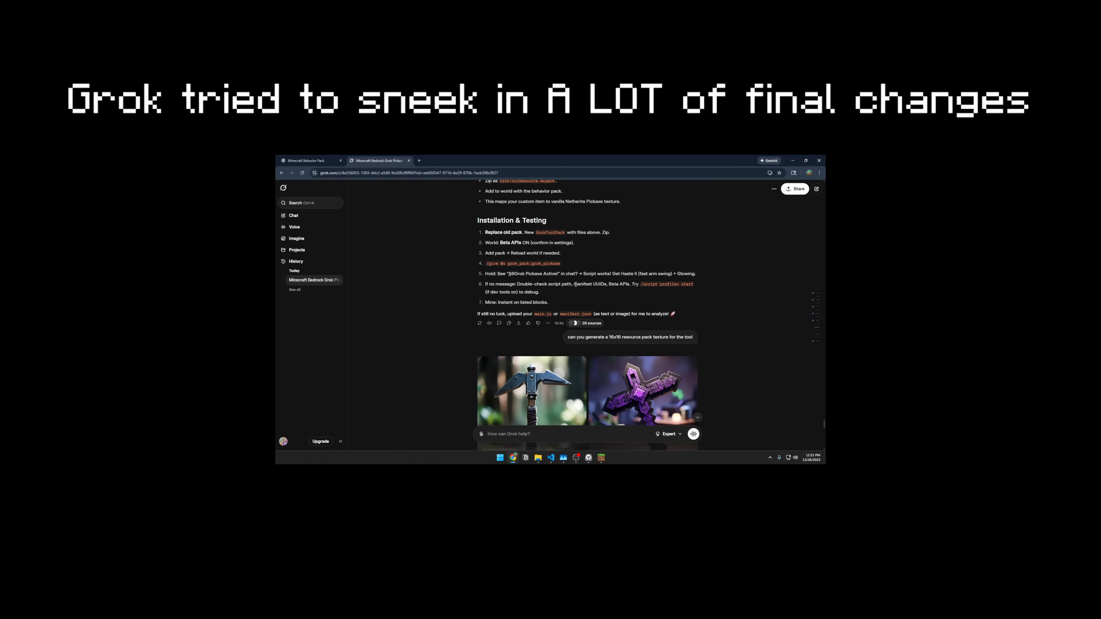
scroll(down, 3)
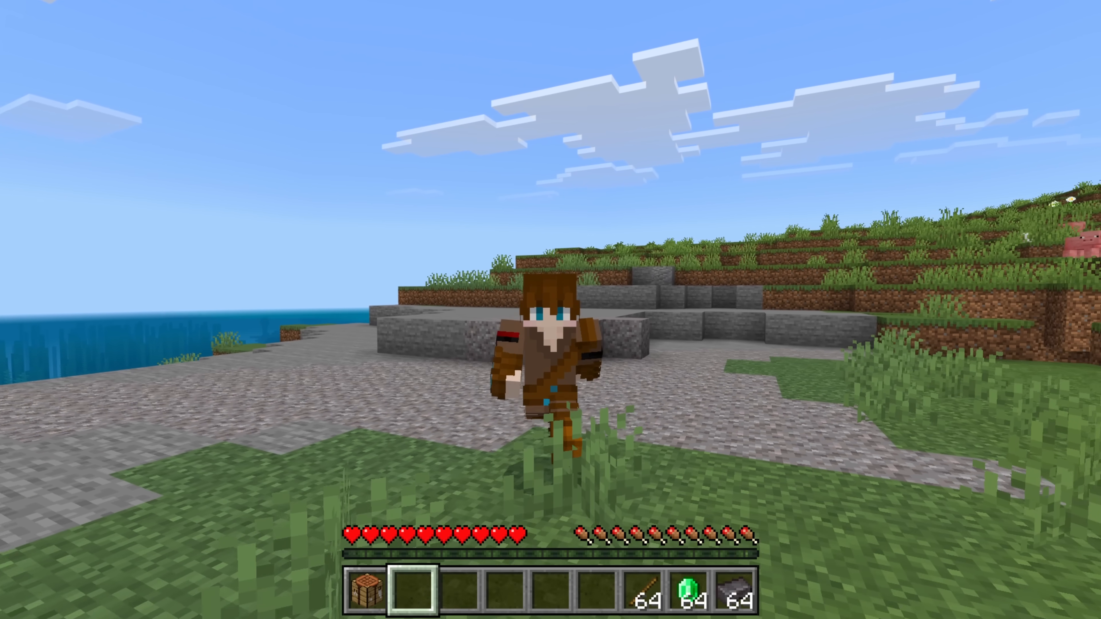
Walk into the jungle hillside and take the water bucket from hotbar slot 3 in hand
key(e)
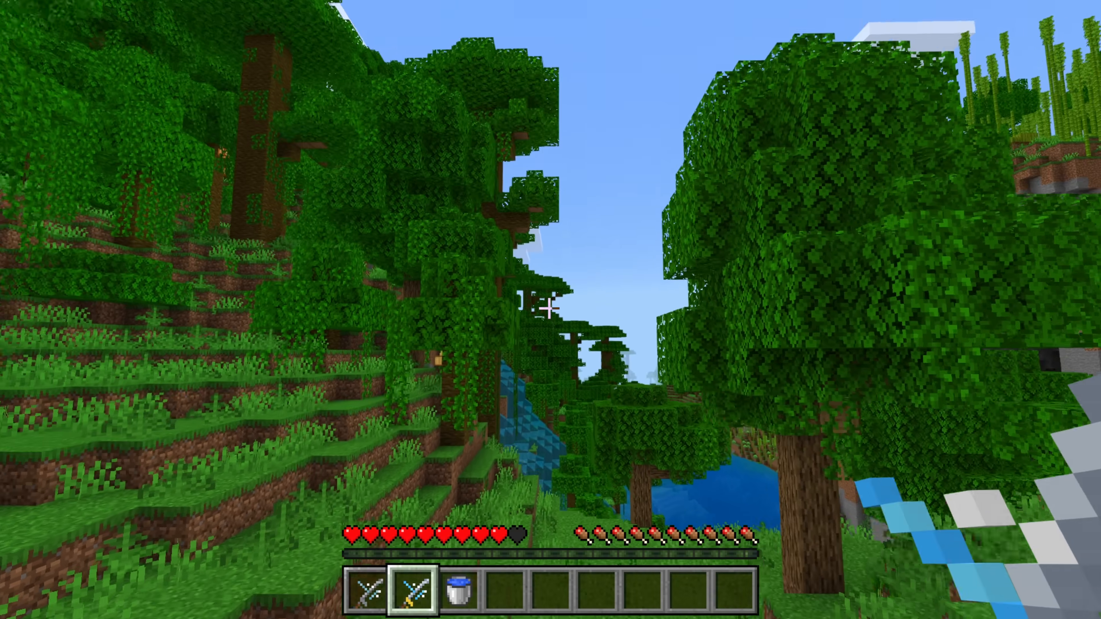
key(3)
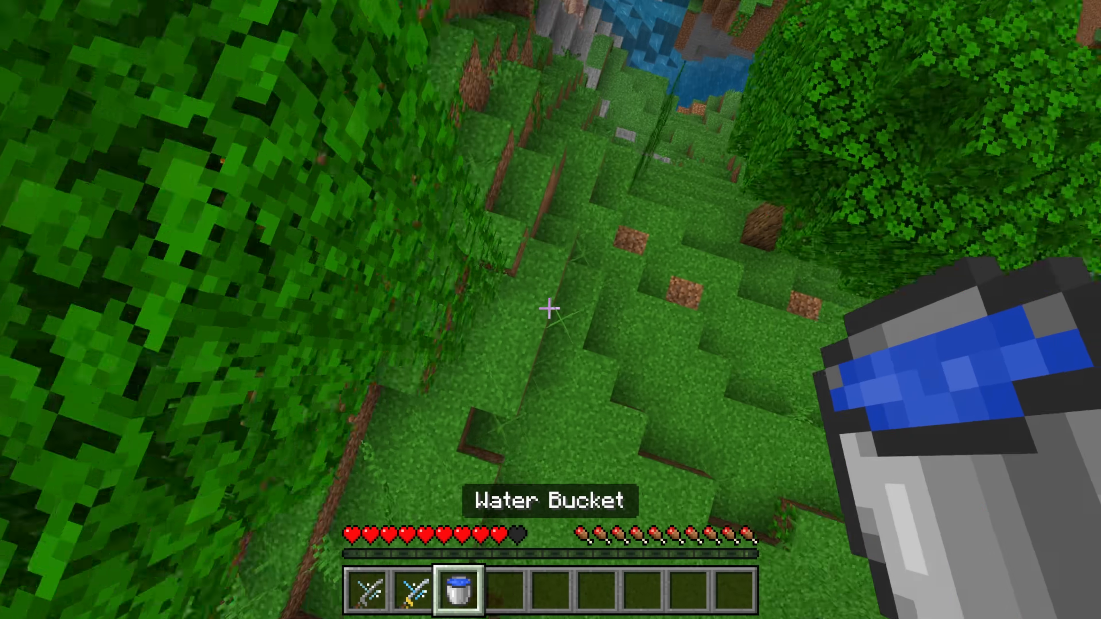